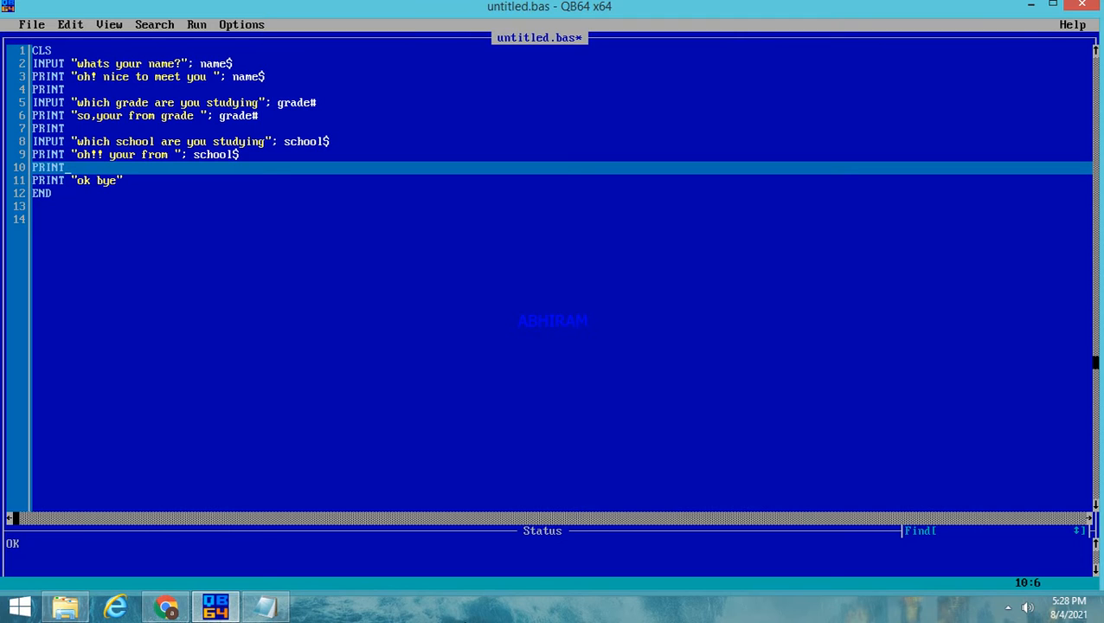
mouse_move(359, 253)
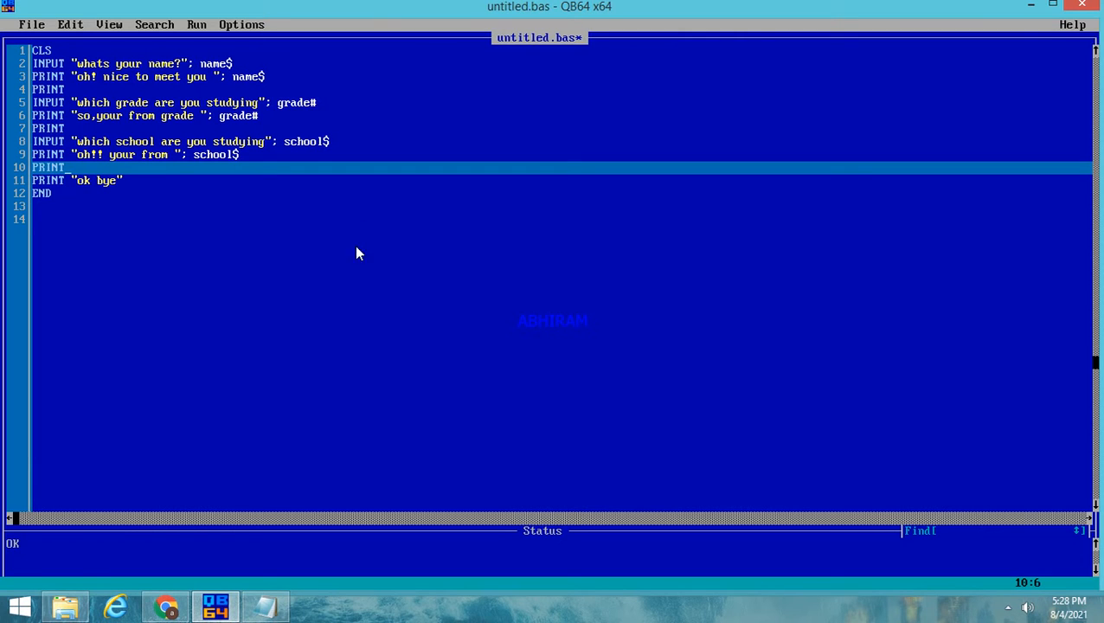
mouse_move(270, 194)
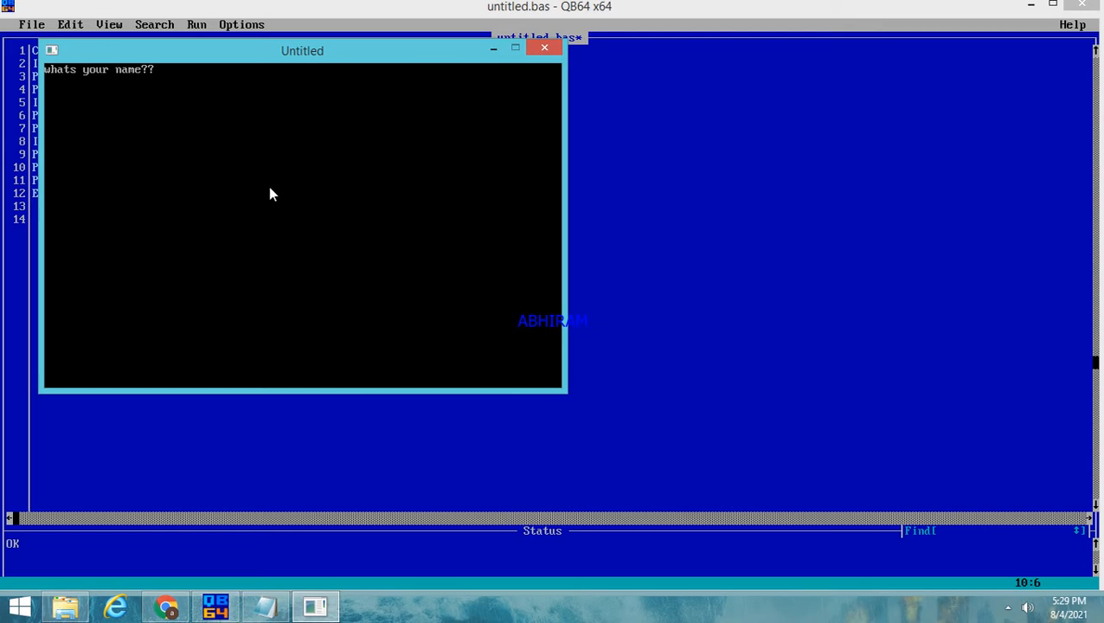
type("abhir")
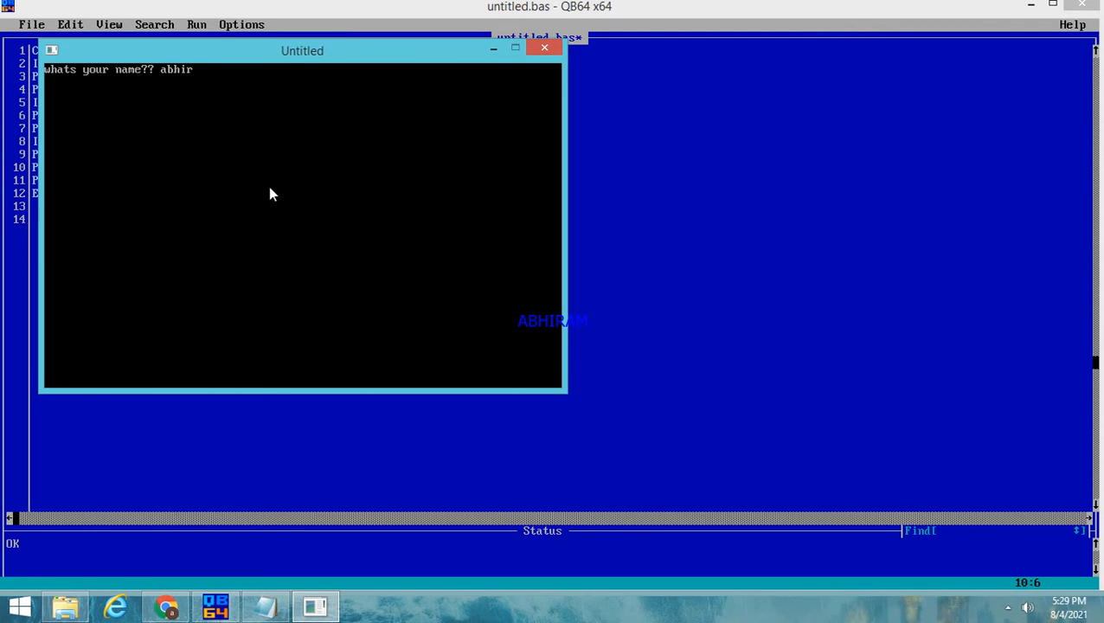
type("am")
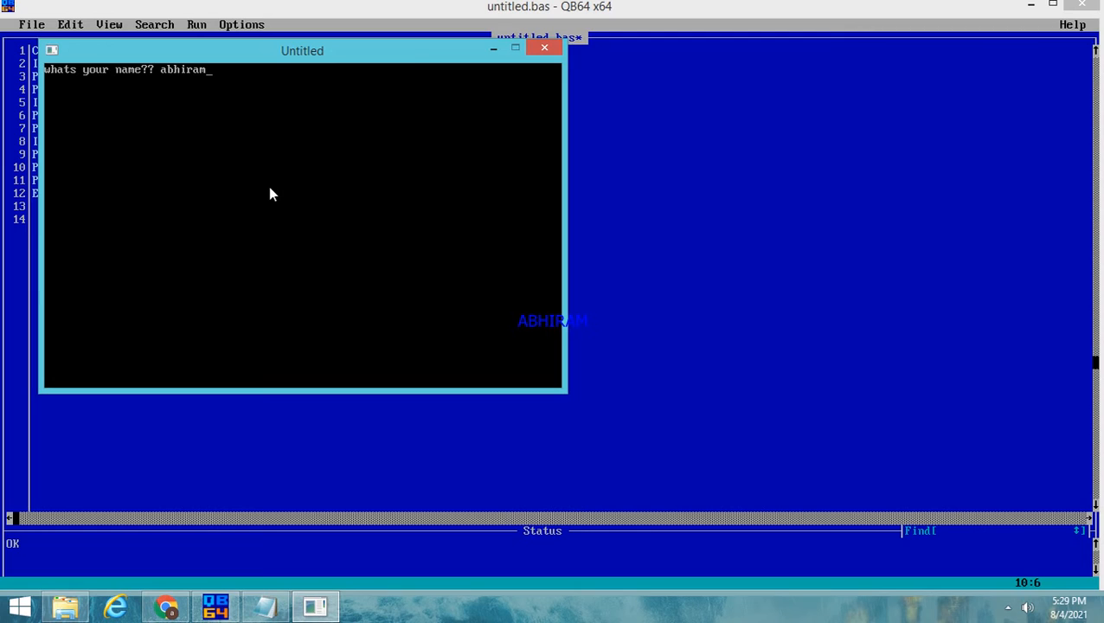
key("Enter")
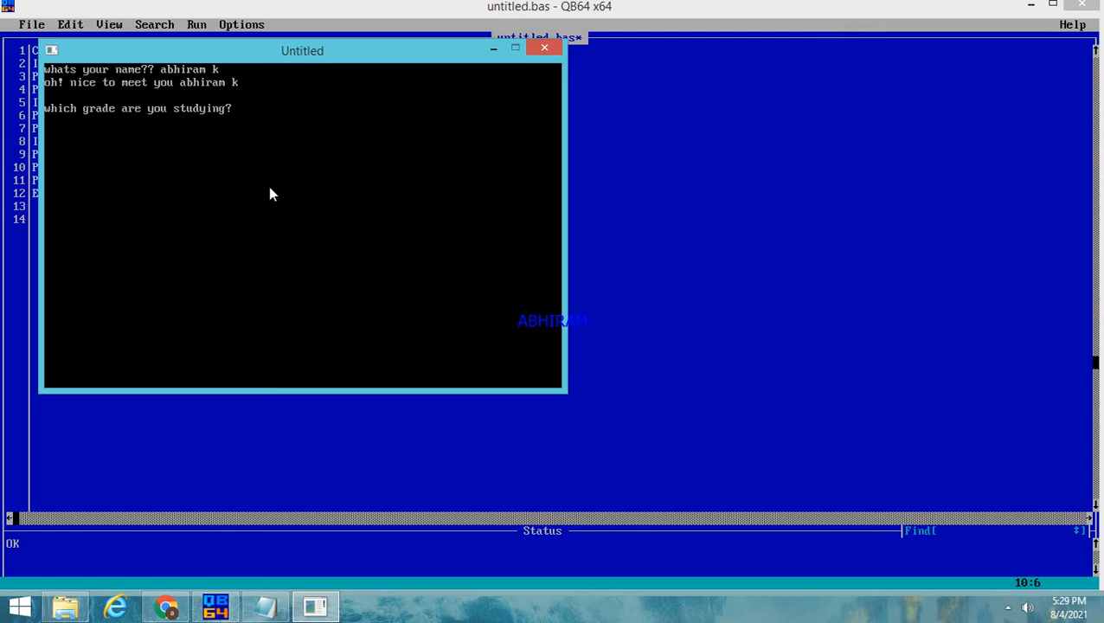
type("8")
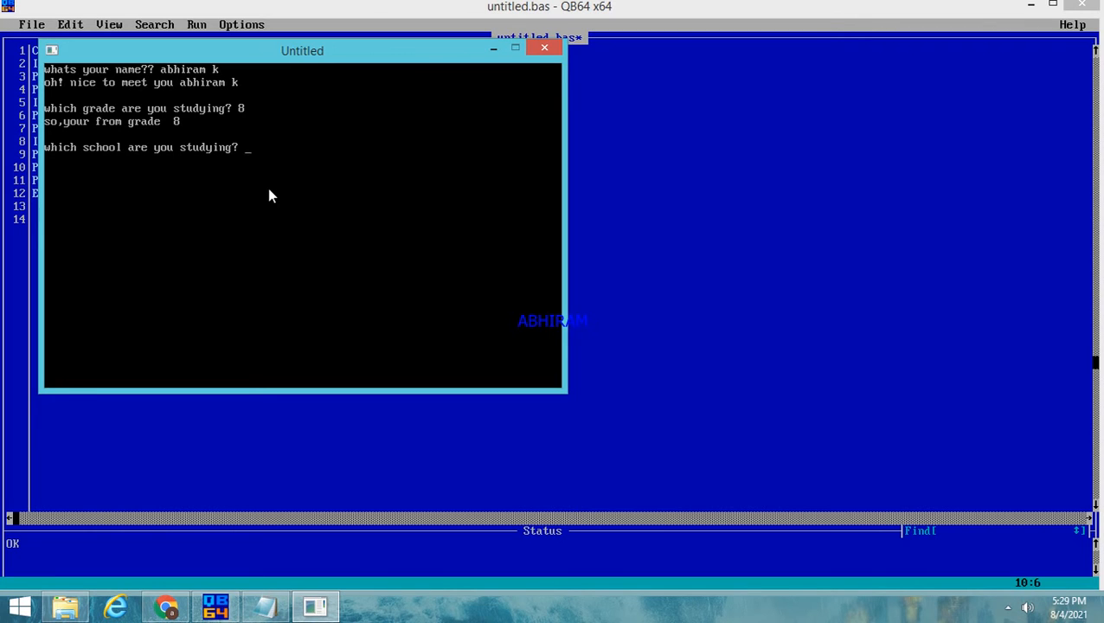
type("bh")
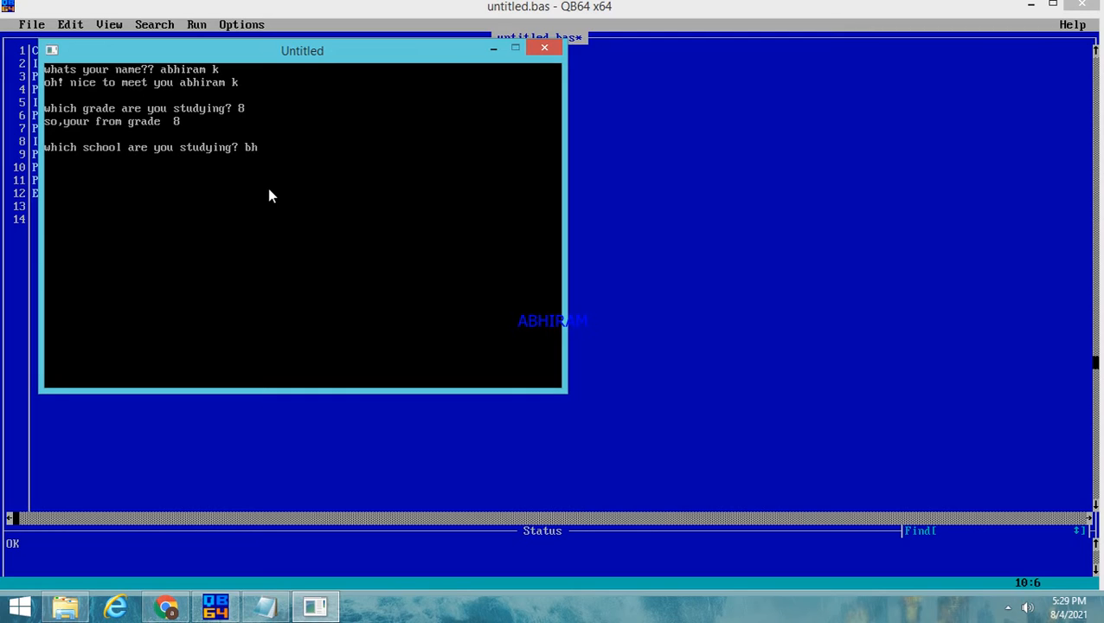
type("ashyam")
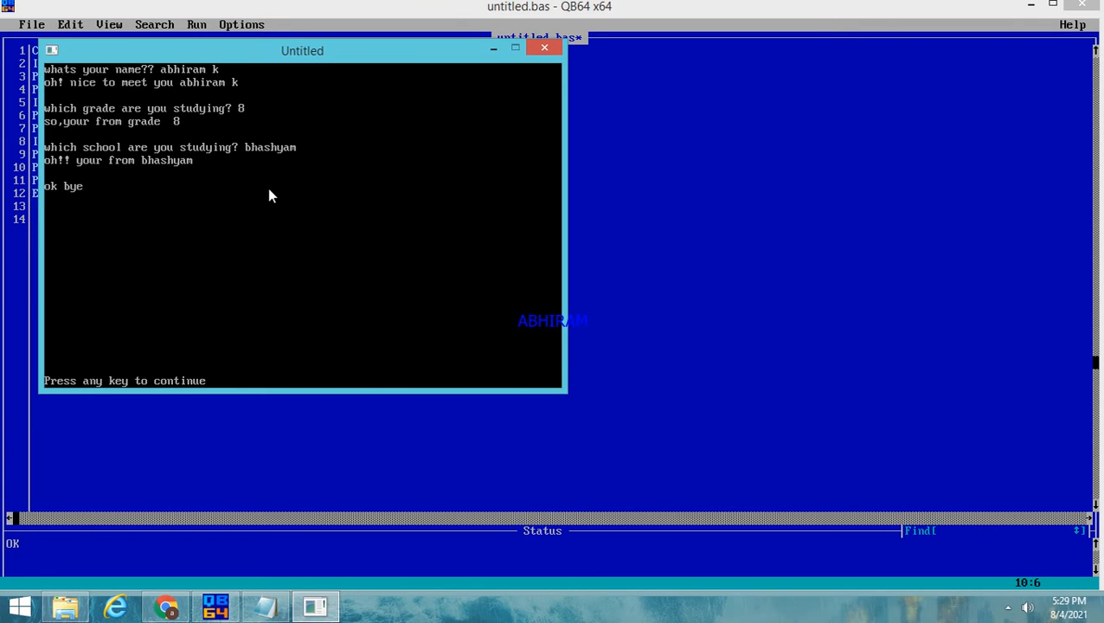
key("enter")
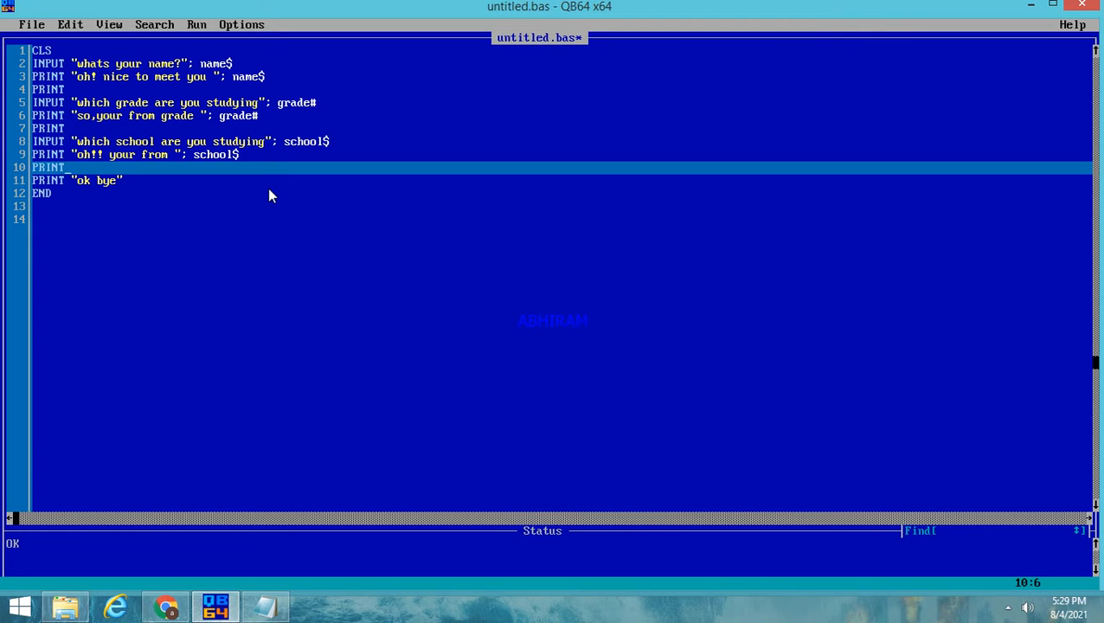
mouse_move(102, 76)
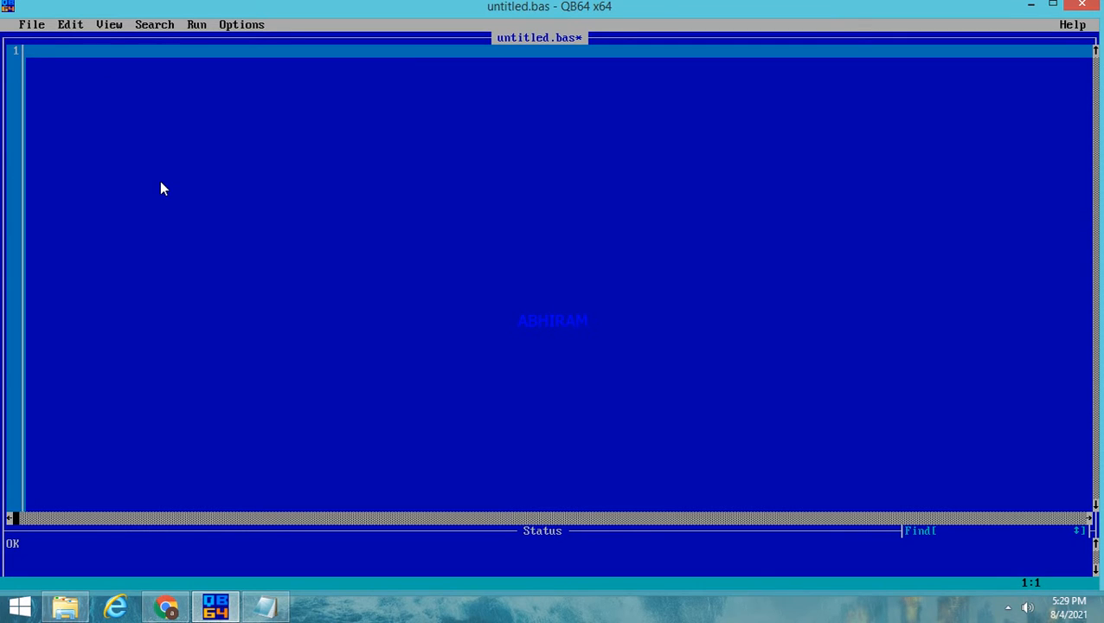
Type cls as the first line of the new program
type("cls")
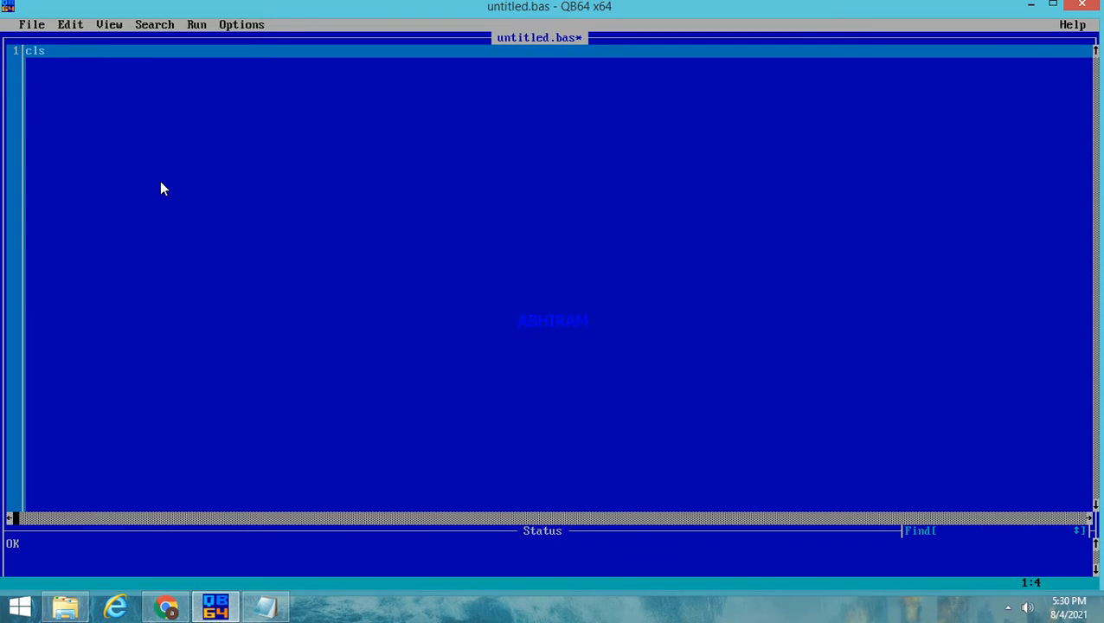
Write line 2 as INPUT "whats you name?"; name$
type("in")
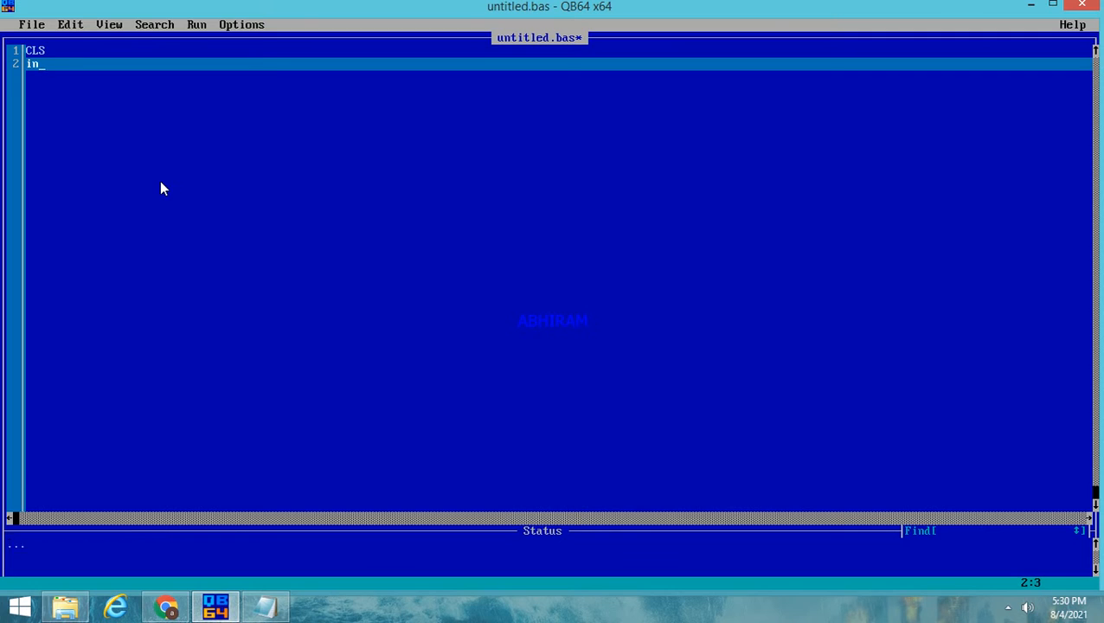
type("put")
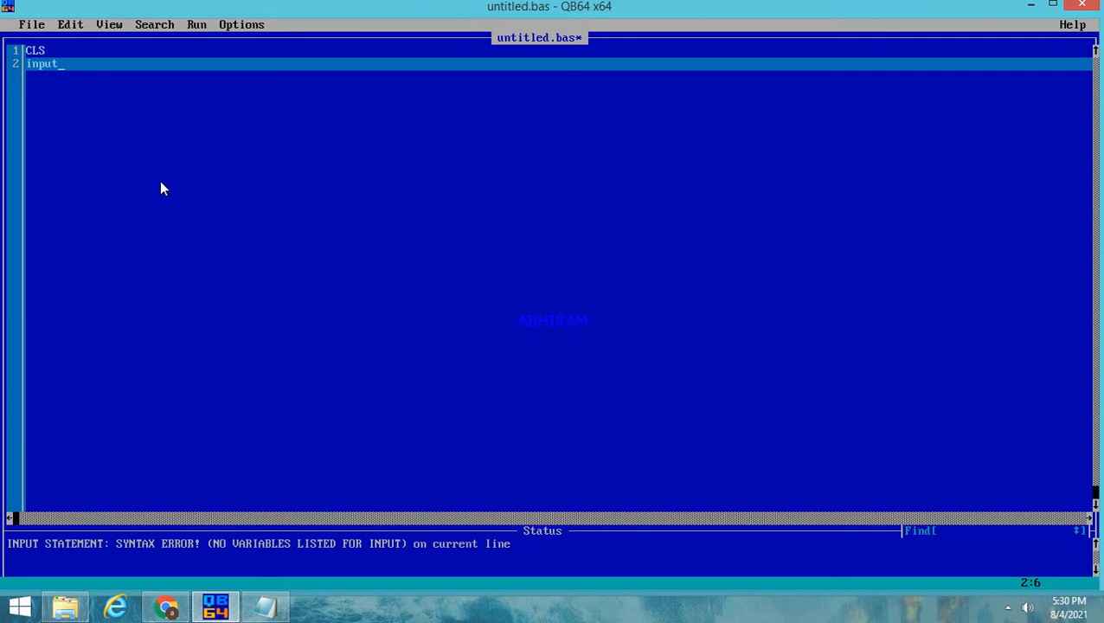
type("\"whats you name?")
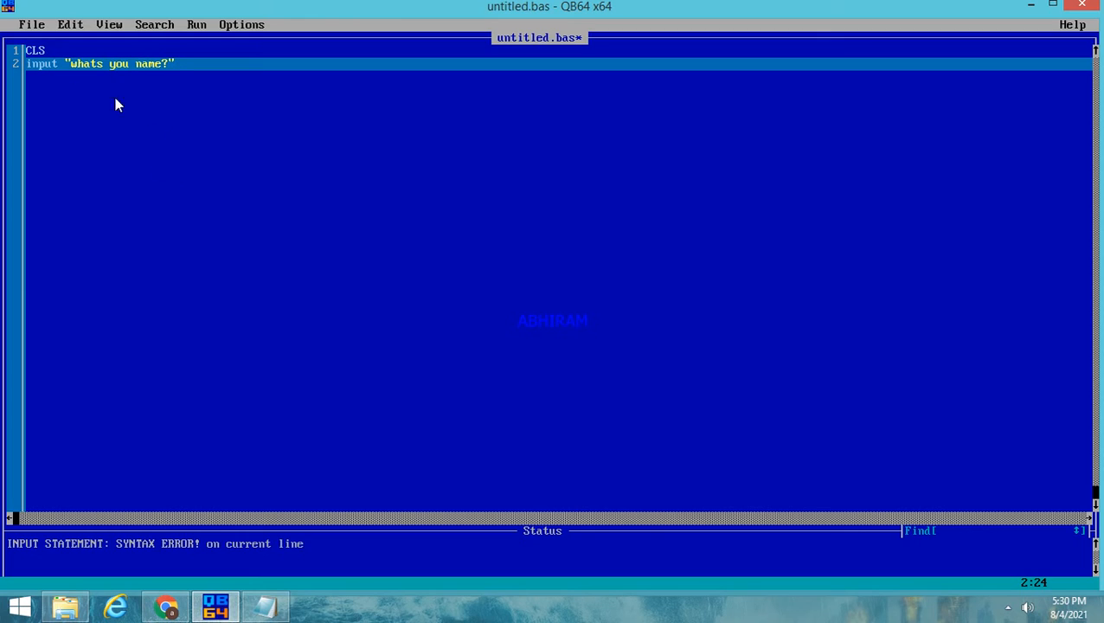
mouse_move(177, 76)
type(";")
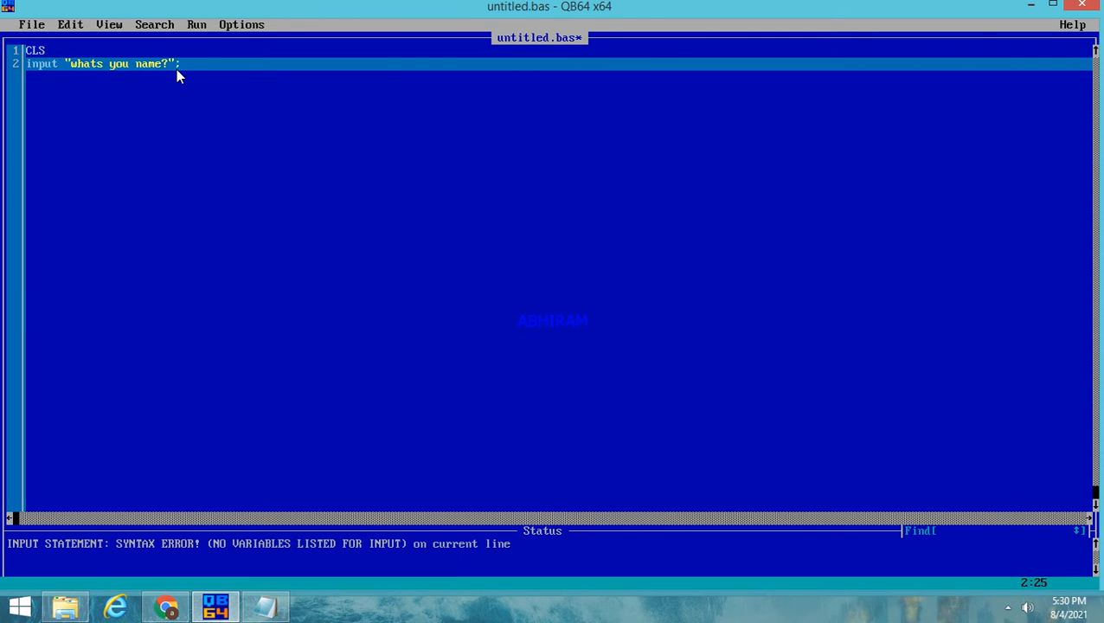
type("name$")
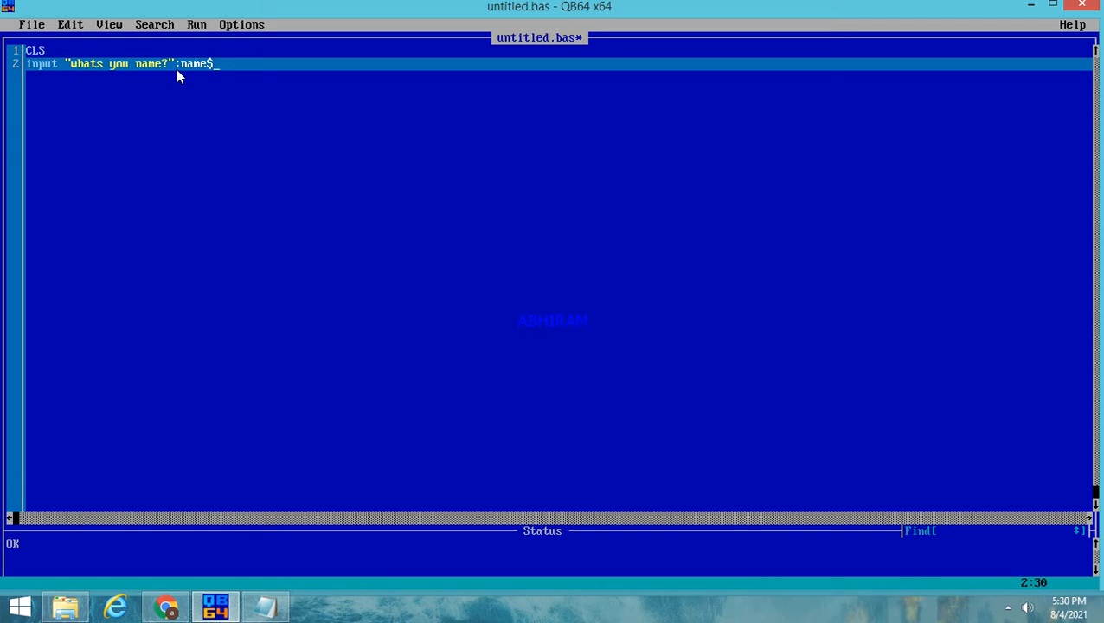
key("enter")
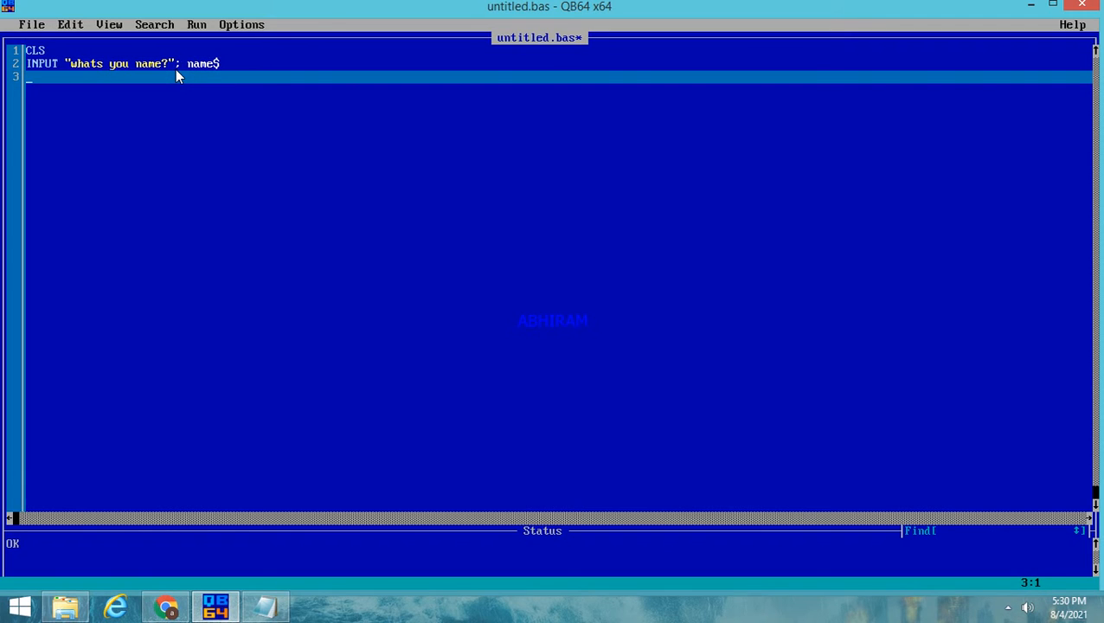
Write line 3 as PRINT "oh!! nice to meet you"; name$
type("pri")
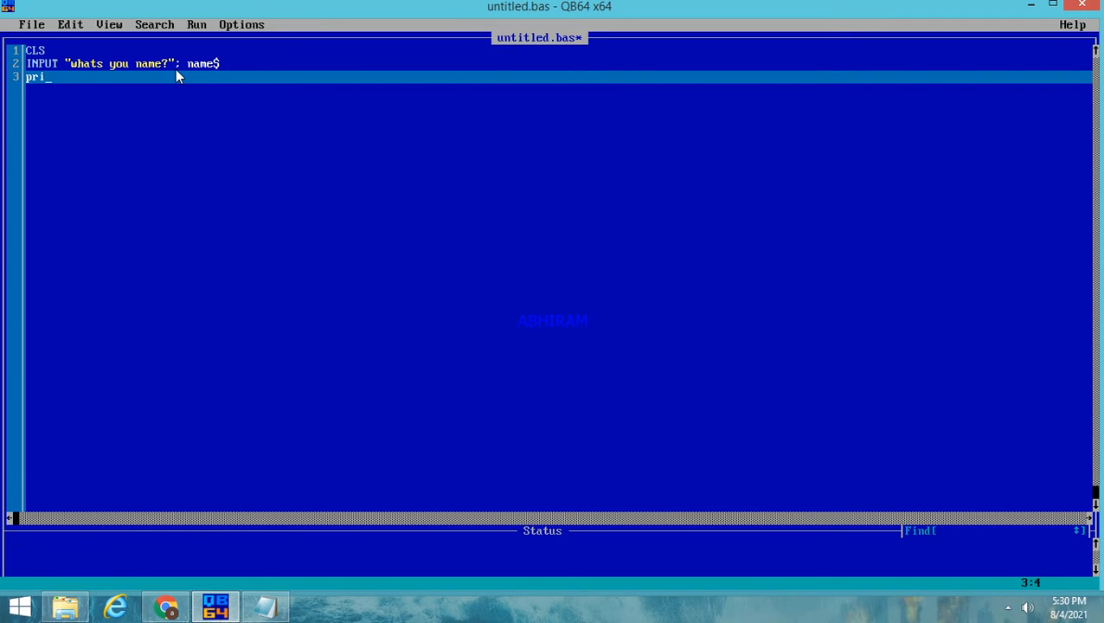
type("nt")
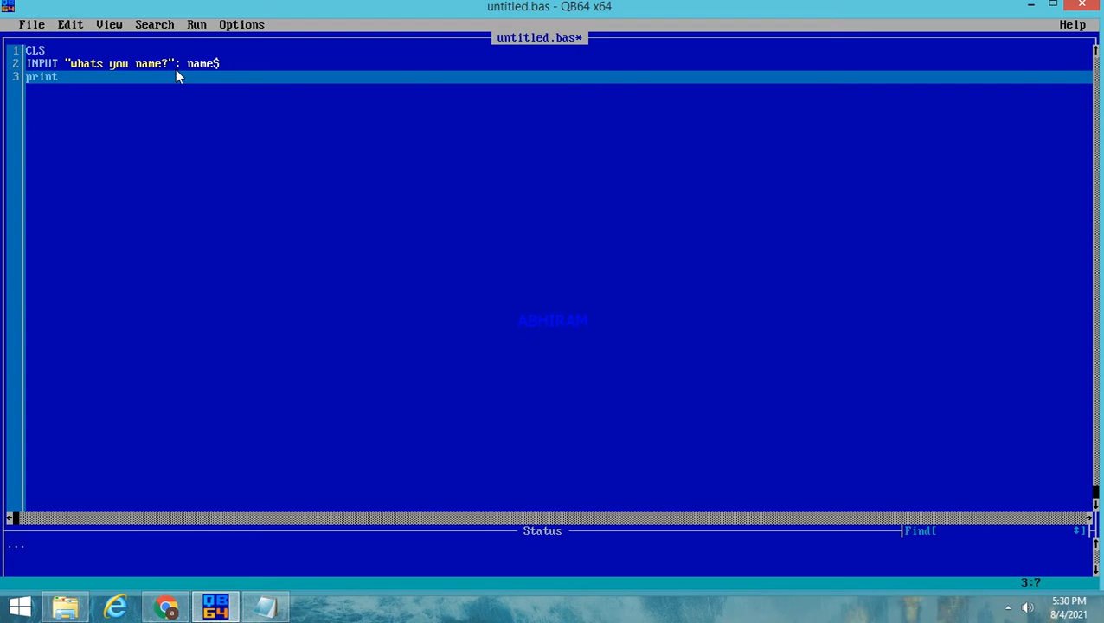
type("\"oh")
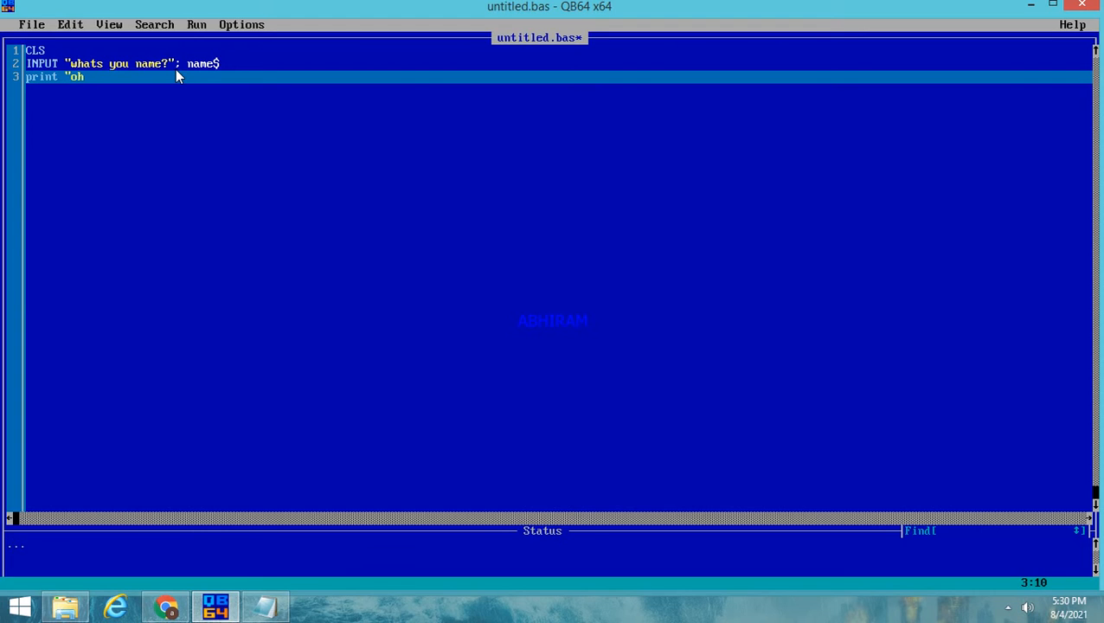
type("!!")
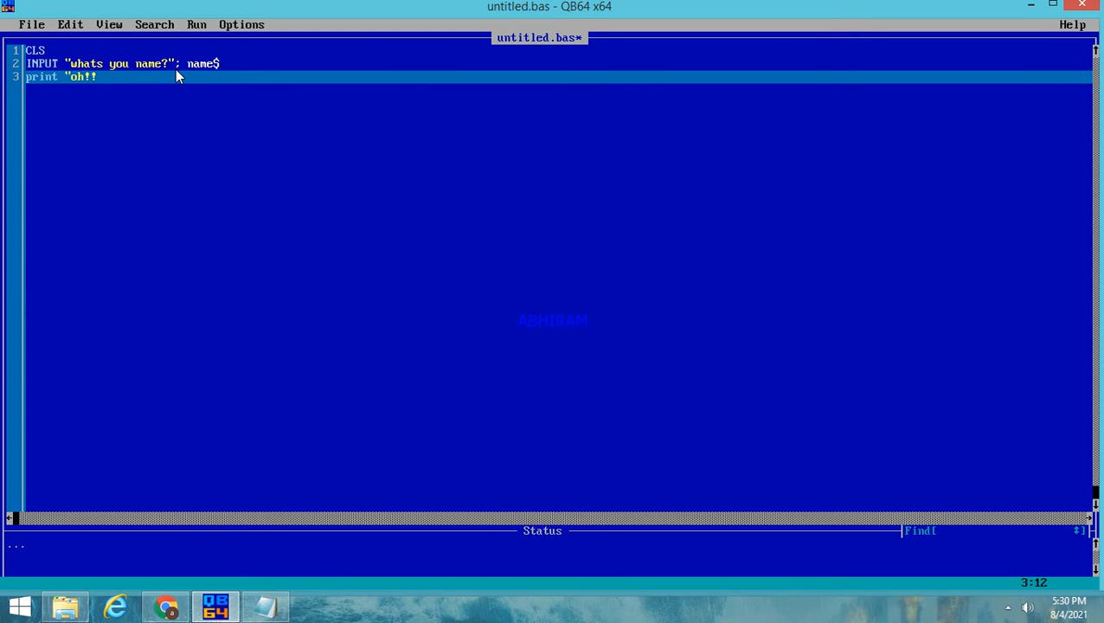
type("nive")
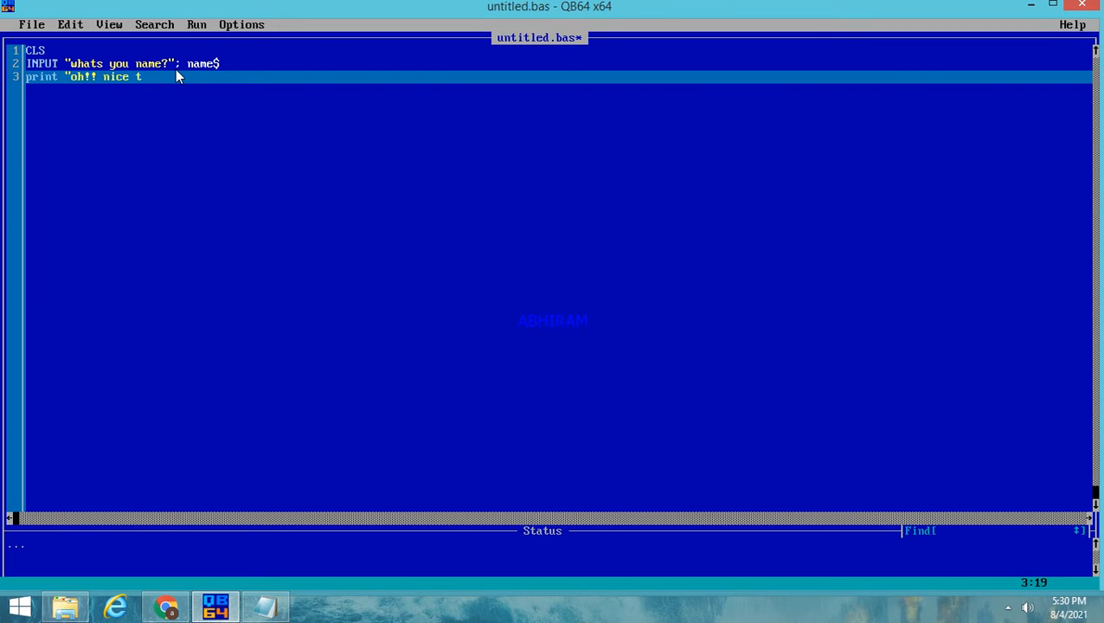
type("o meet")
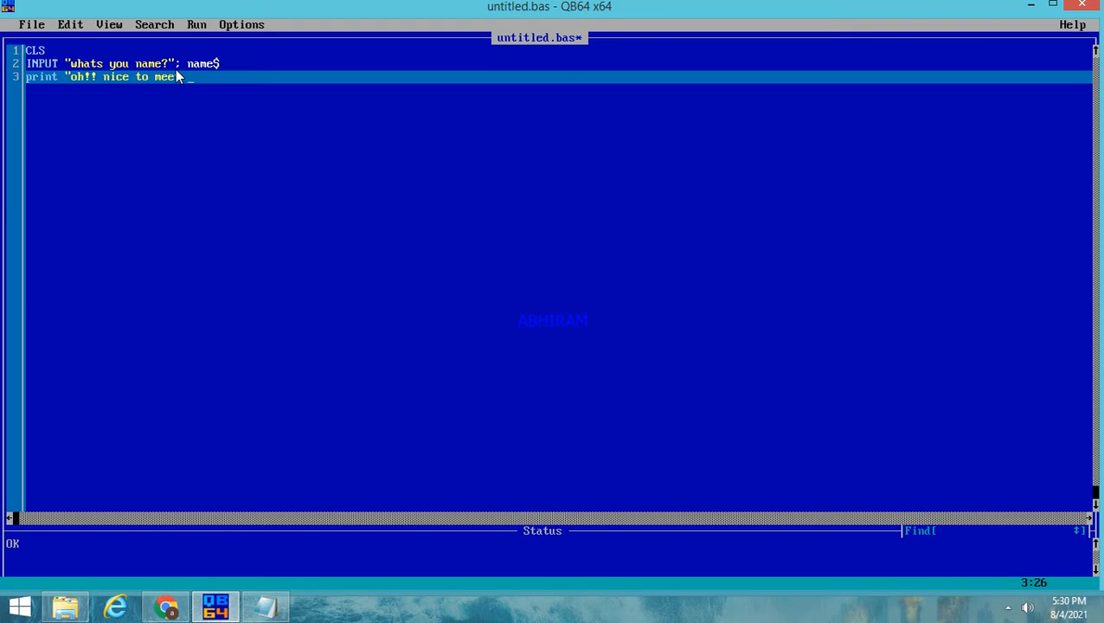
type("you")
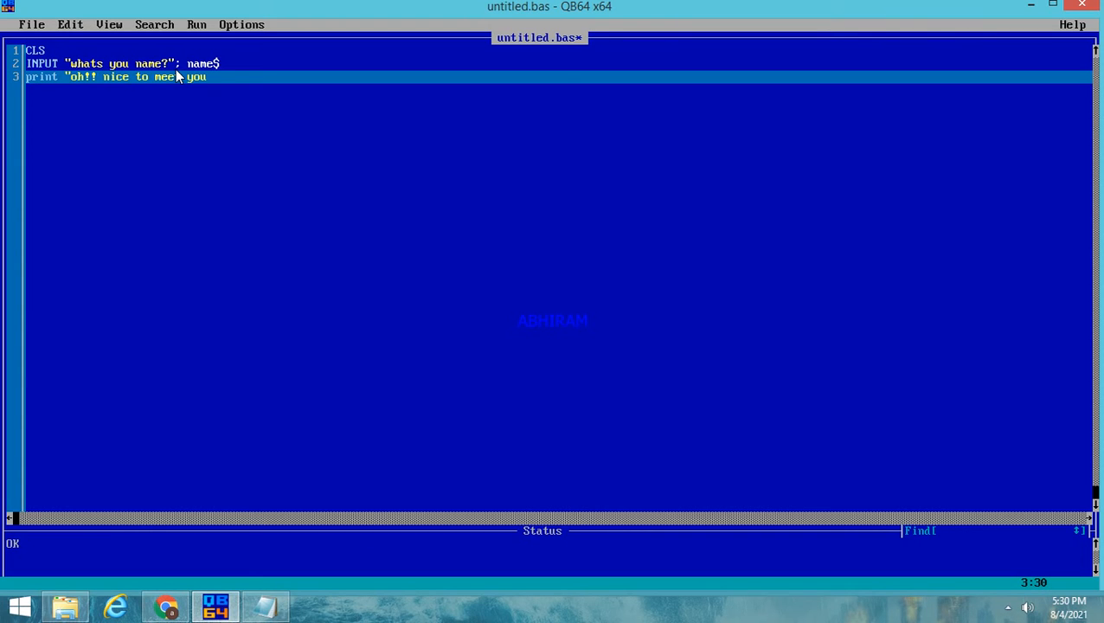
type("\"name$")
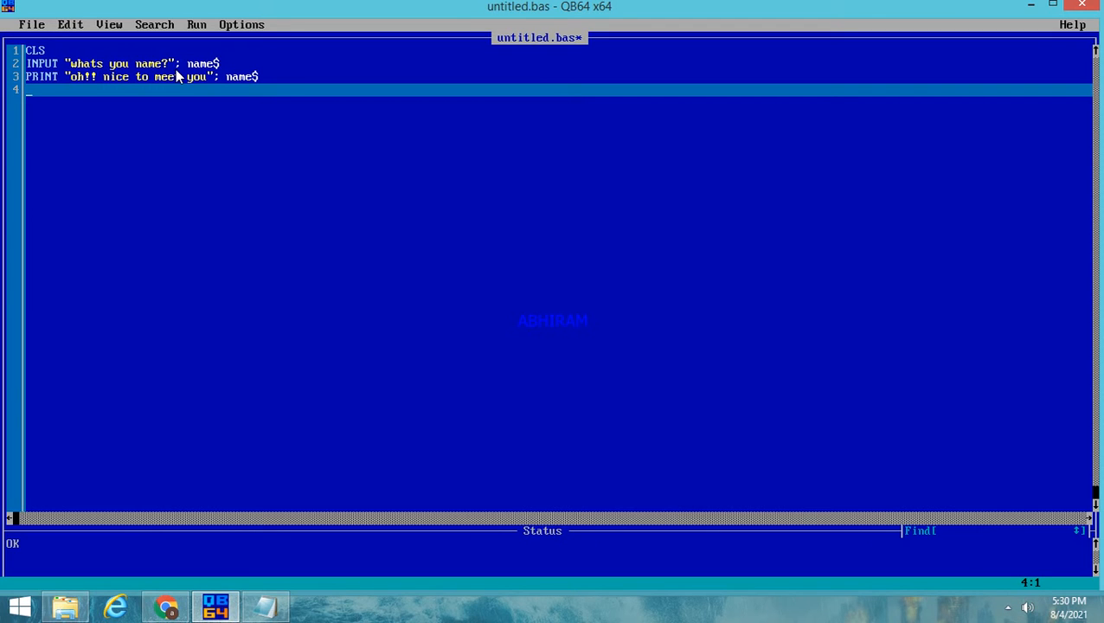
Write line 4 as INPUT "which grade are you studying"; grade#
type("in")
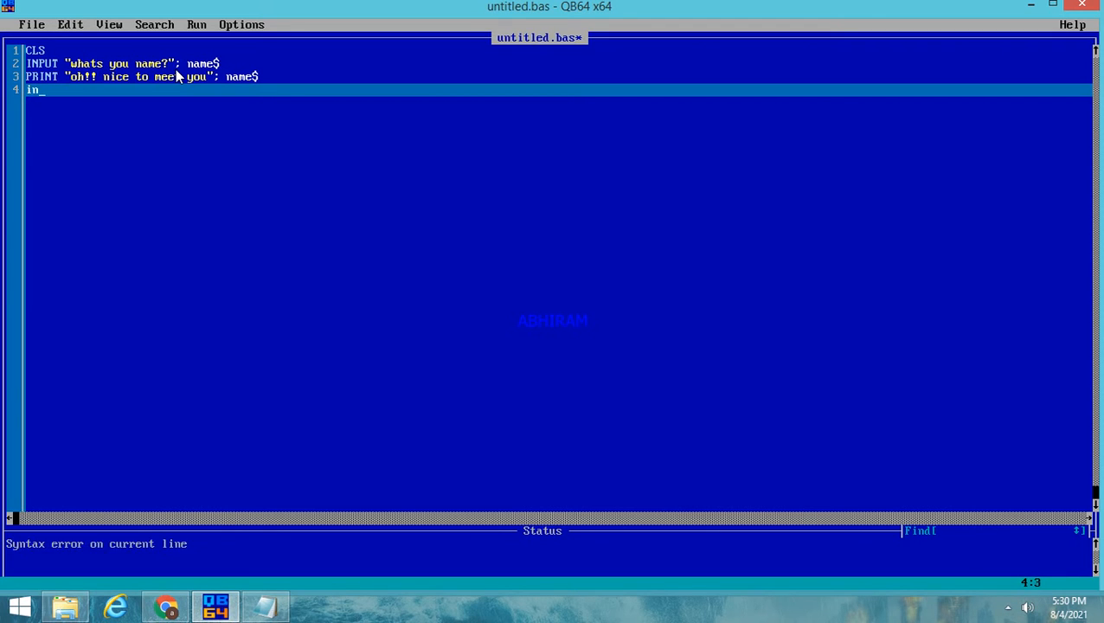
type("put")
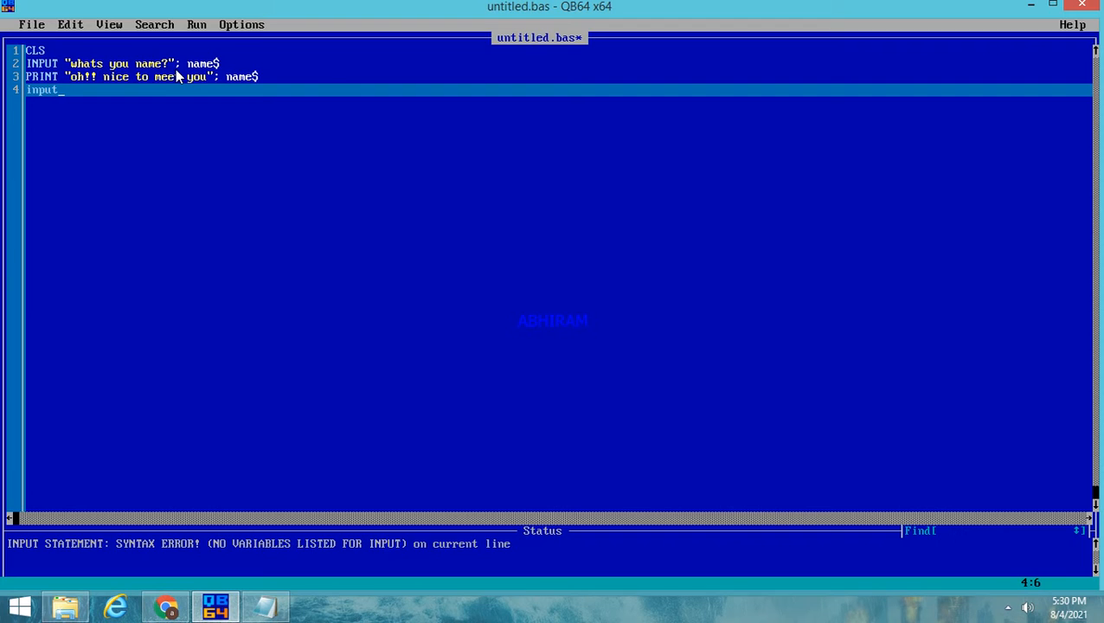
type("\"")
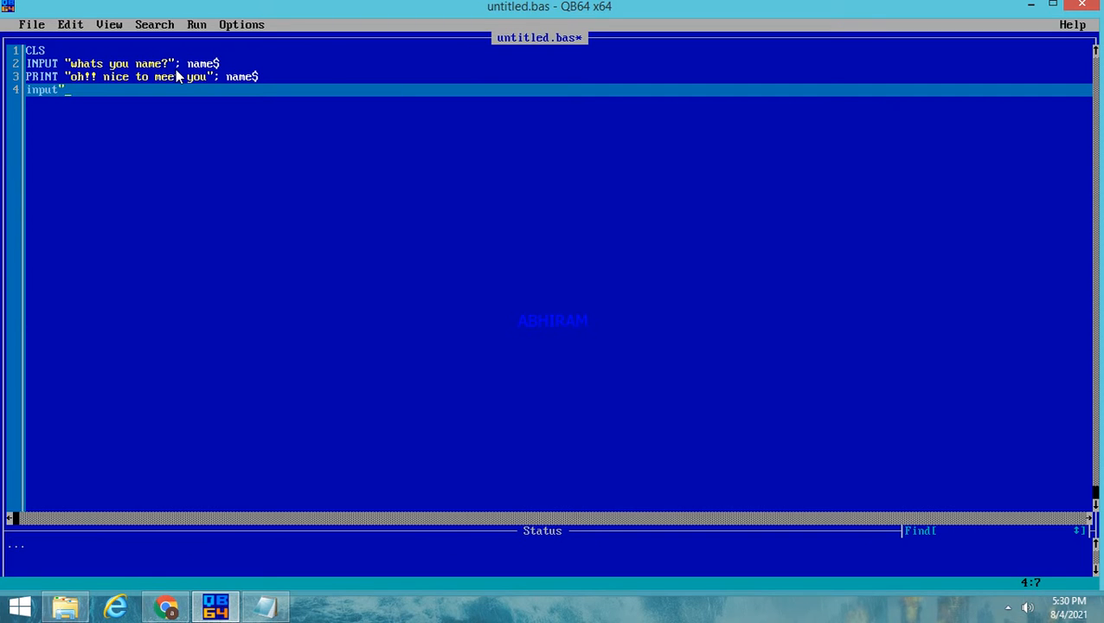
type("which")
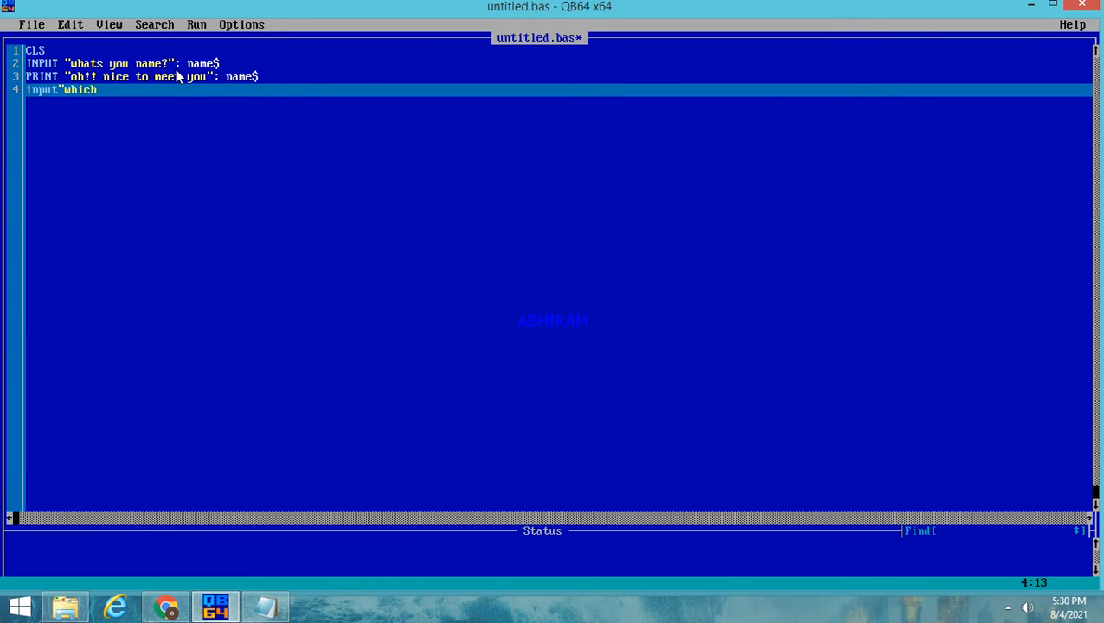
type("grade are you st")
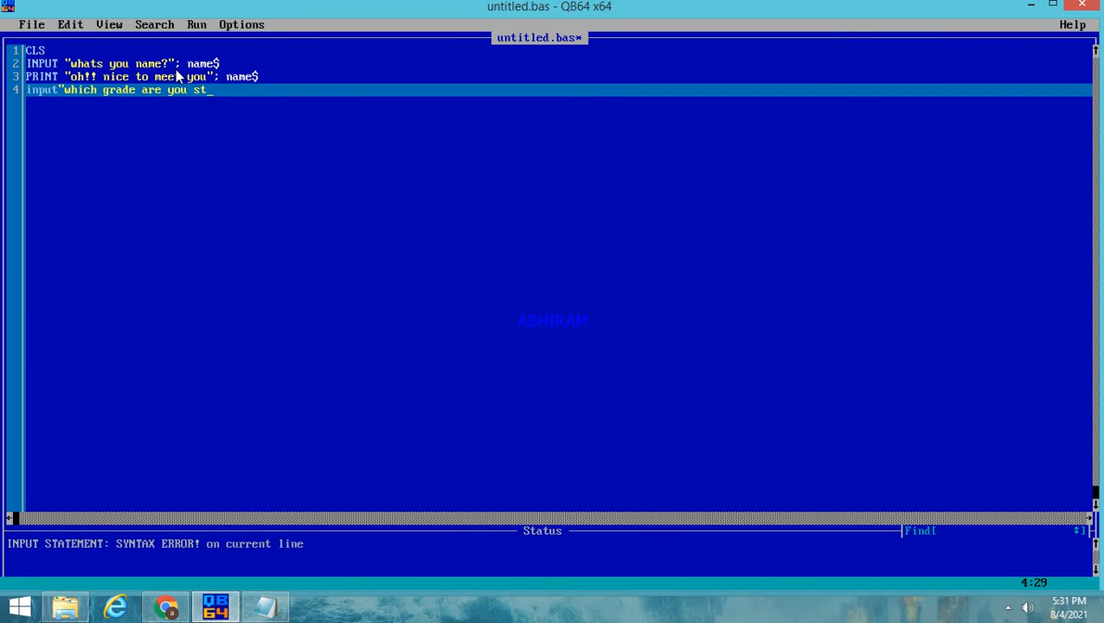
type("udying\"g")
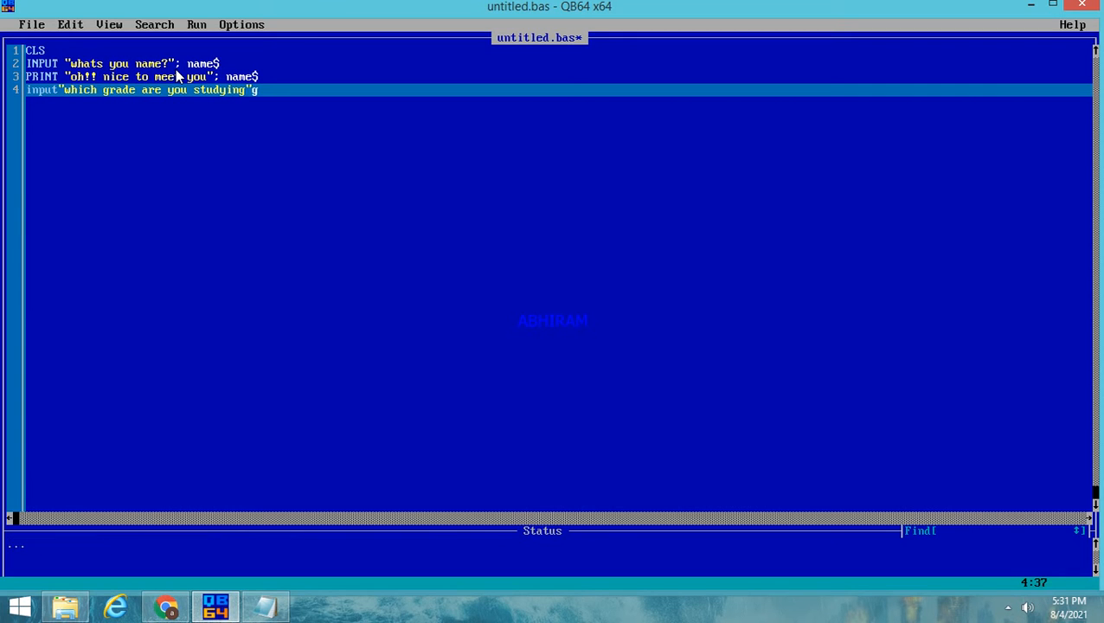
type("rade")
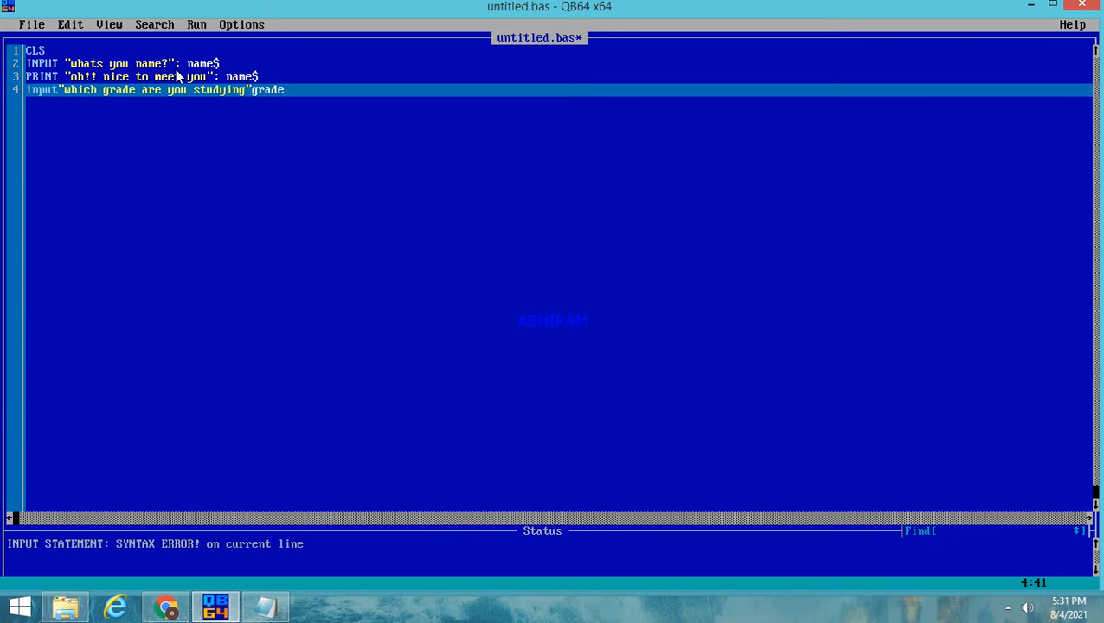
type("#")
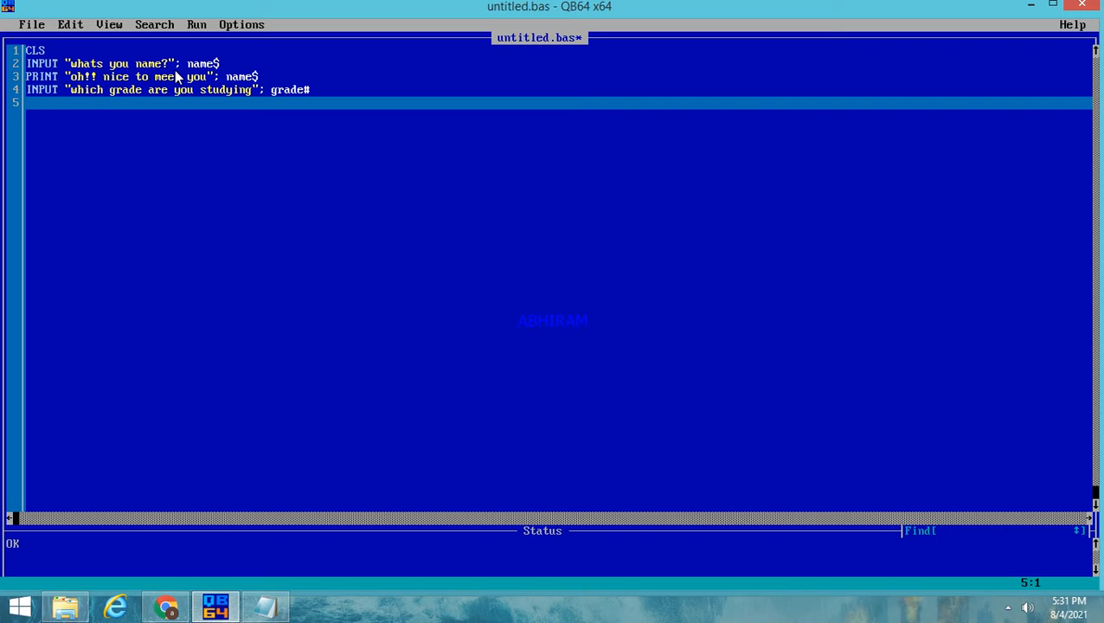
Write line 5 as PRINT "so,you are from "; grade#
type("print")
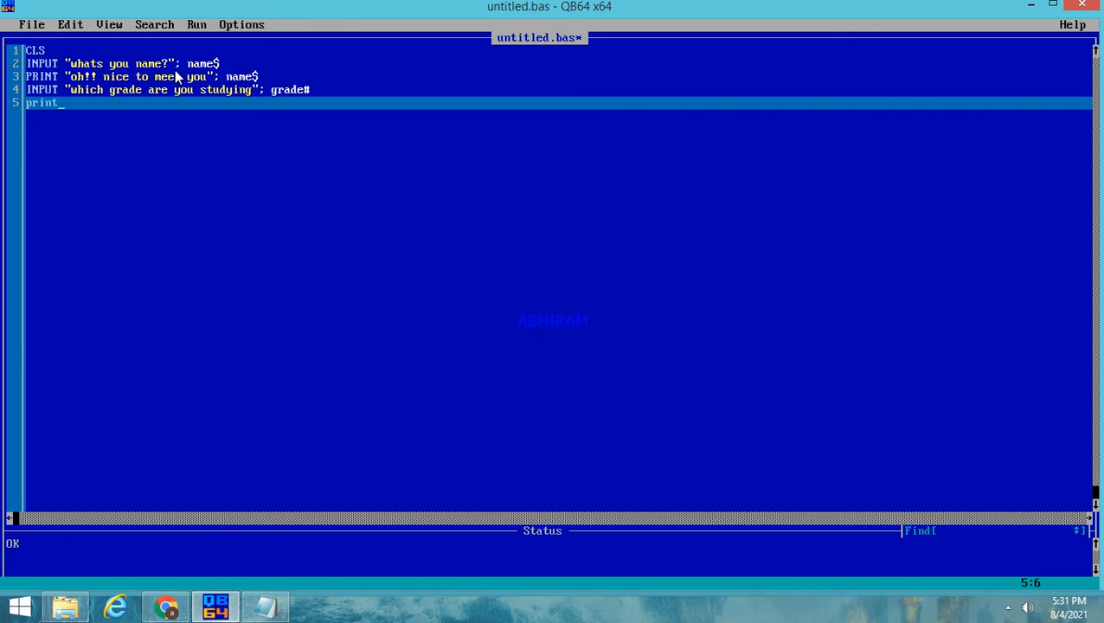
type("\"s")
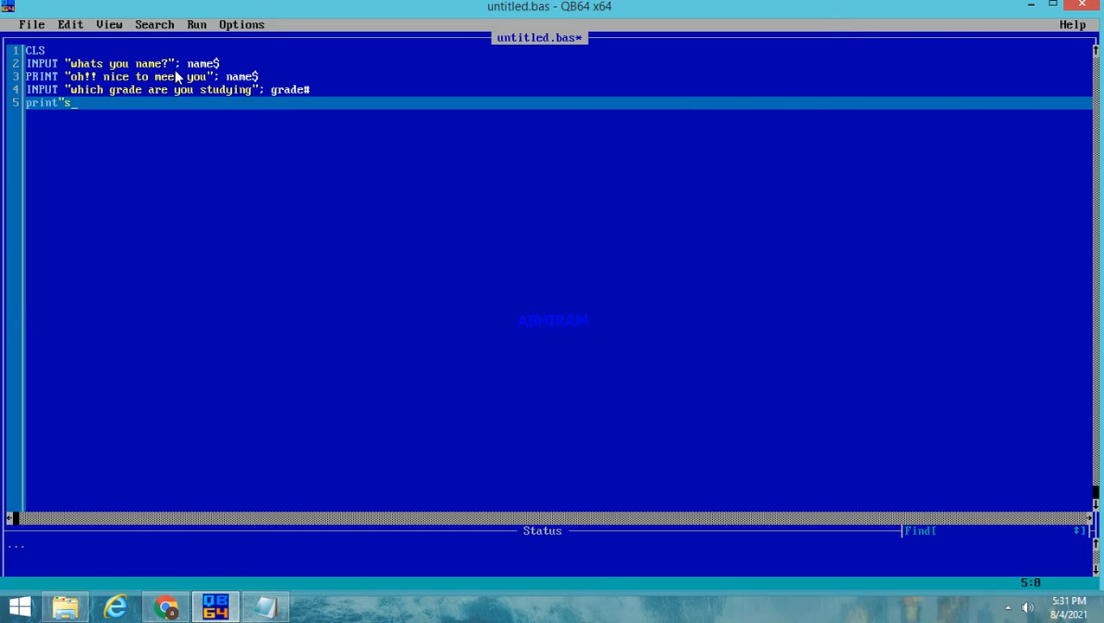
type("o,you r")
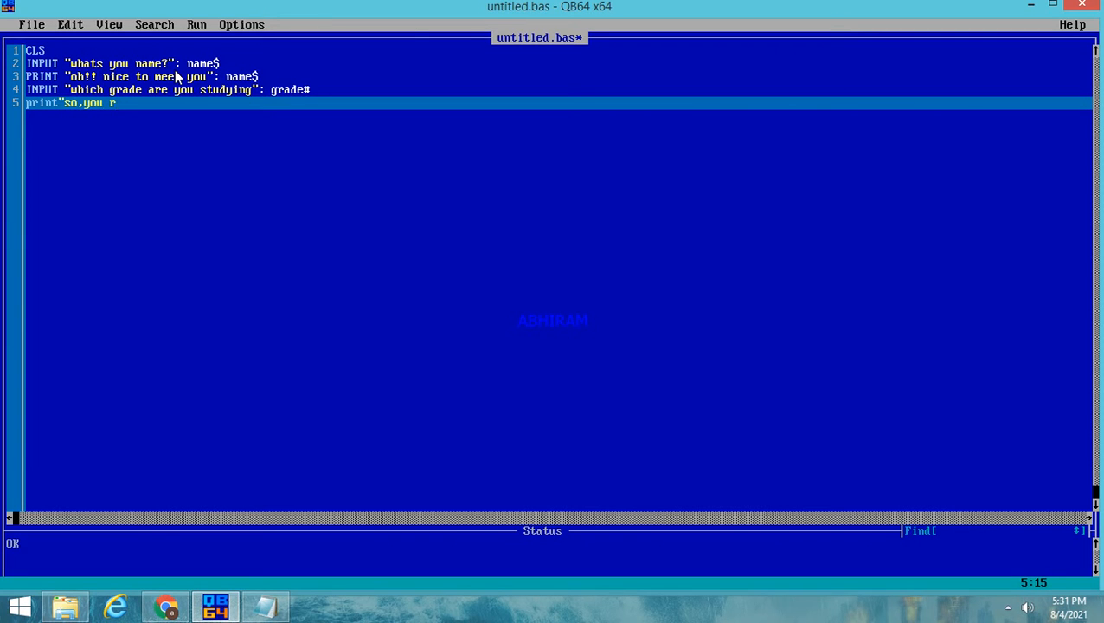
type("are")
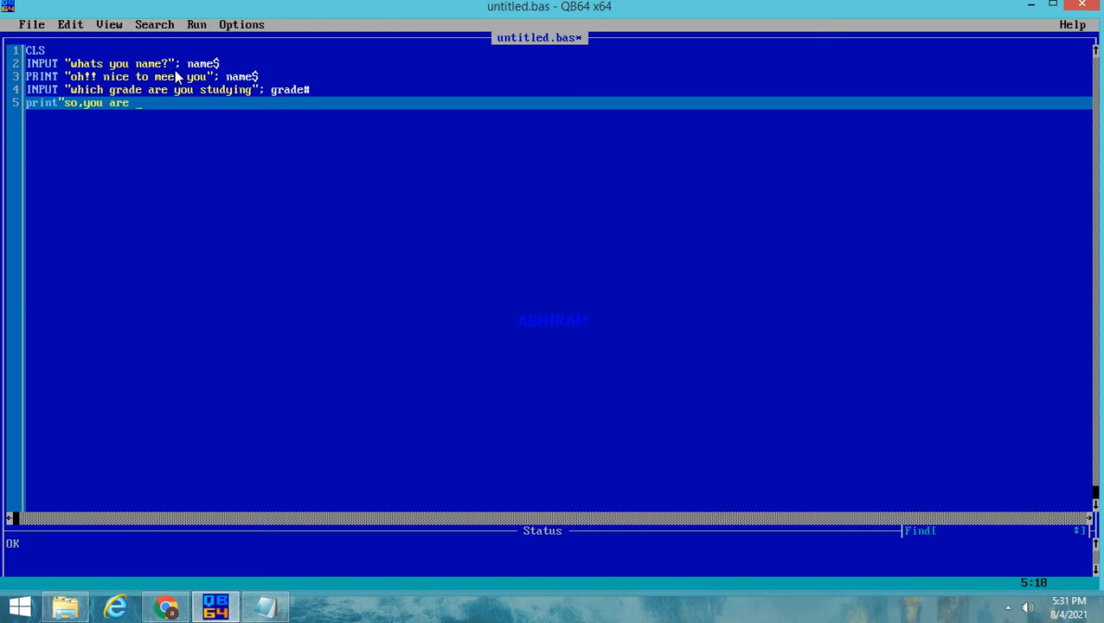
type("from \"")
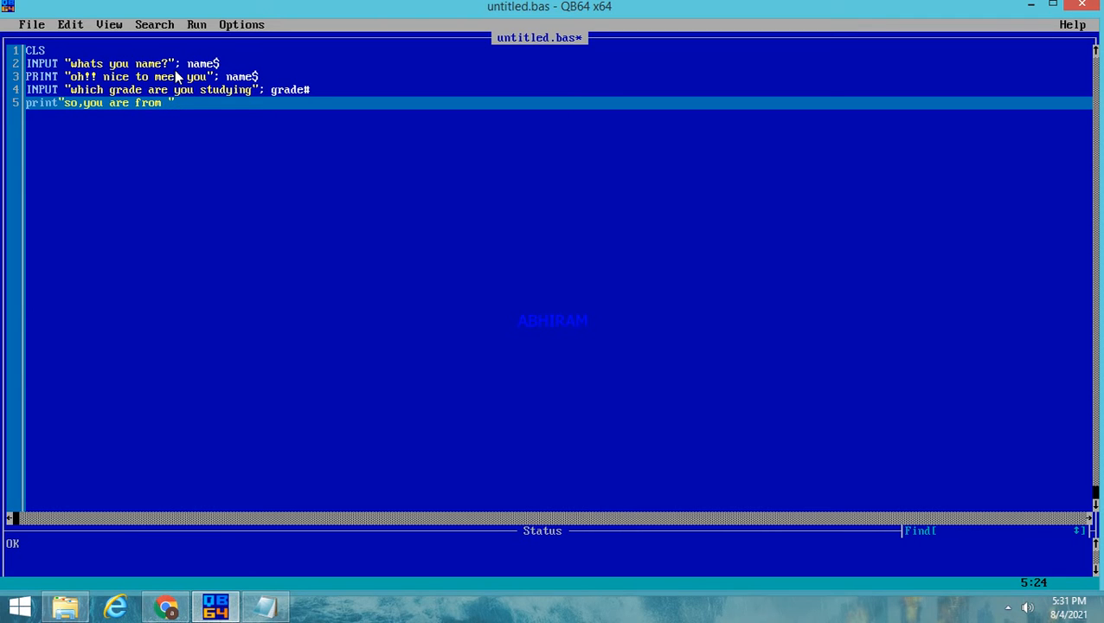
type("grade")
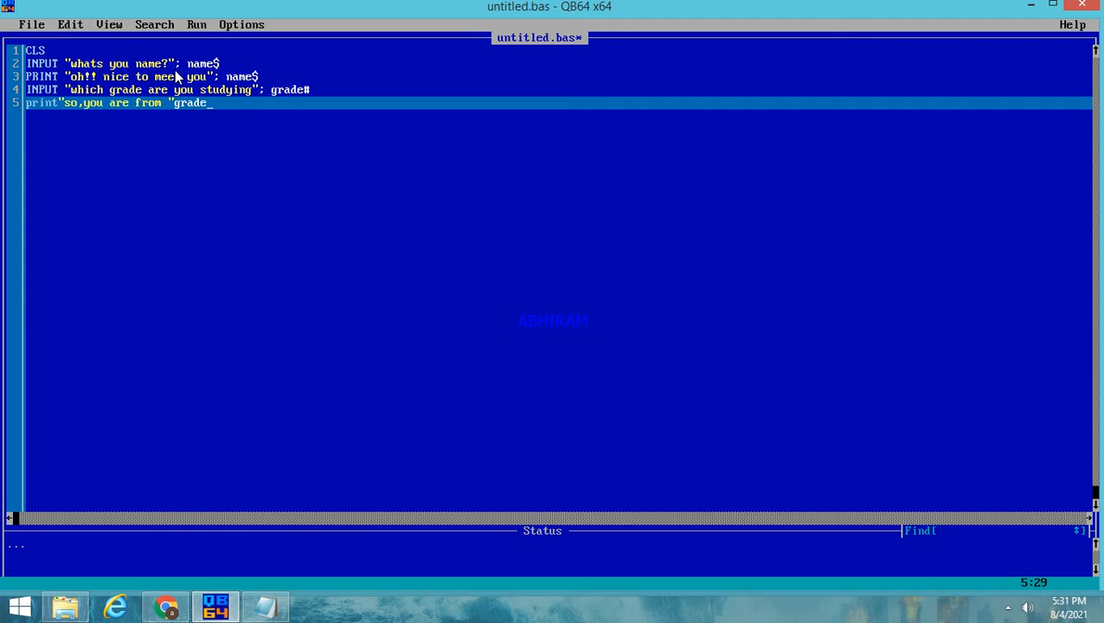
type("#")
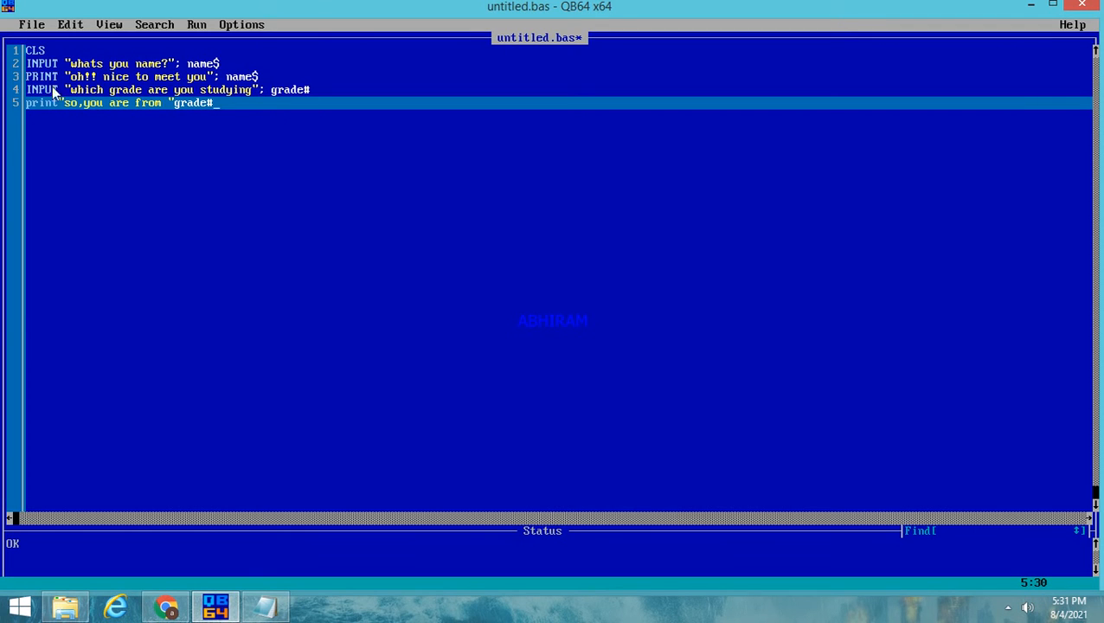
mouse_move(262, 141)
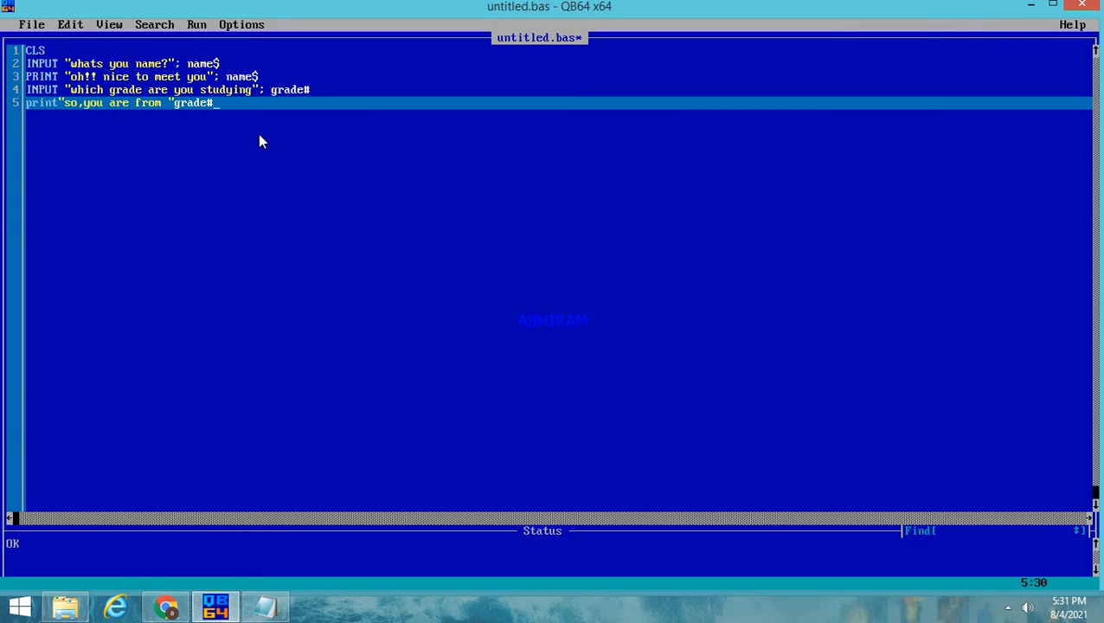
key("enter")
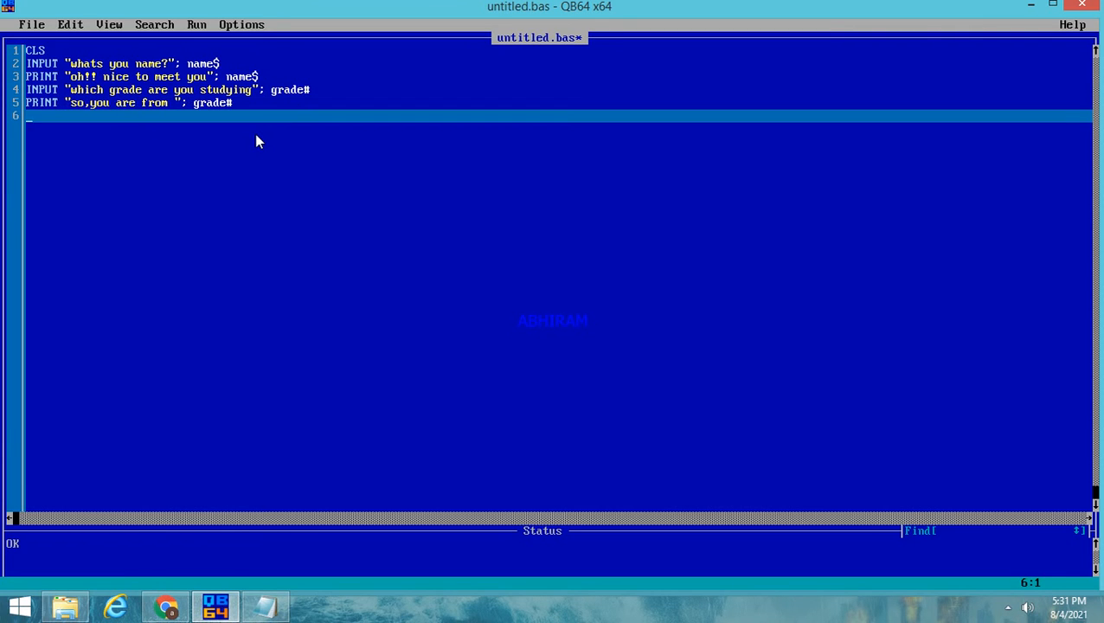
Write line 6 as INPUT "in which scool are you studying"; school$, retyping the botched question
type("i")
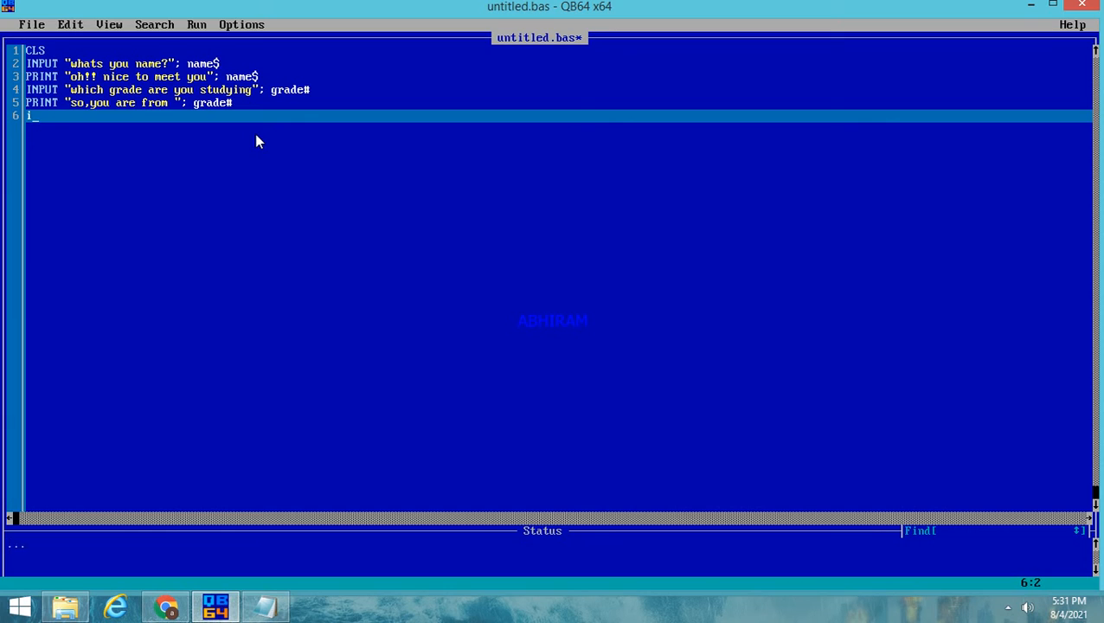
type("nput \"which sc")
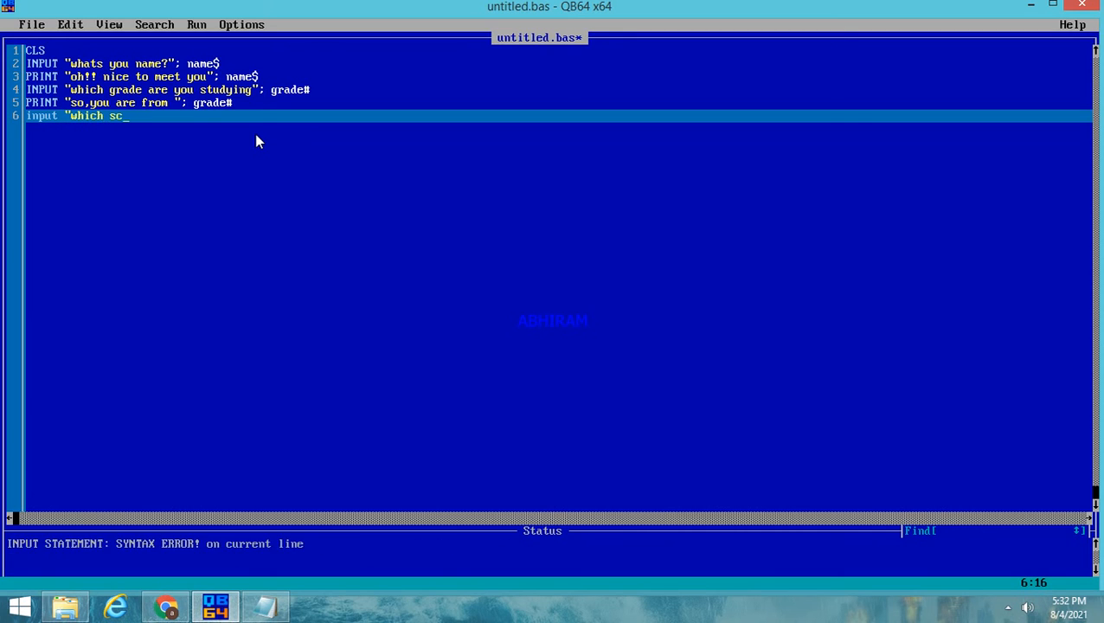
type("hool a")
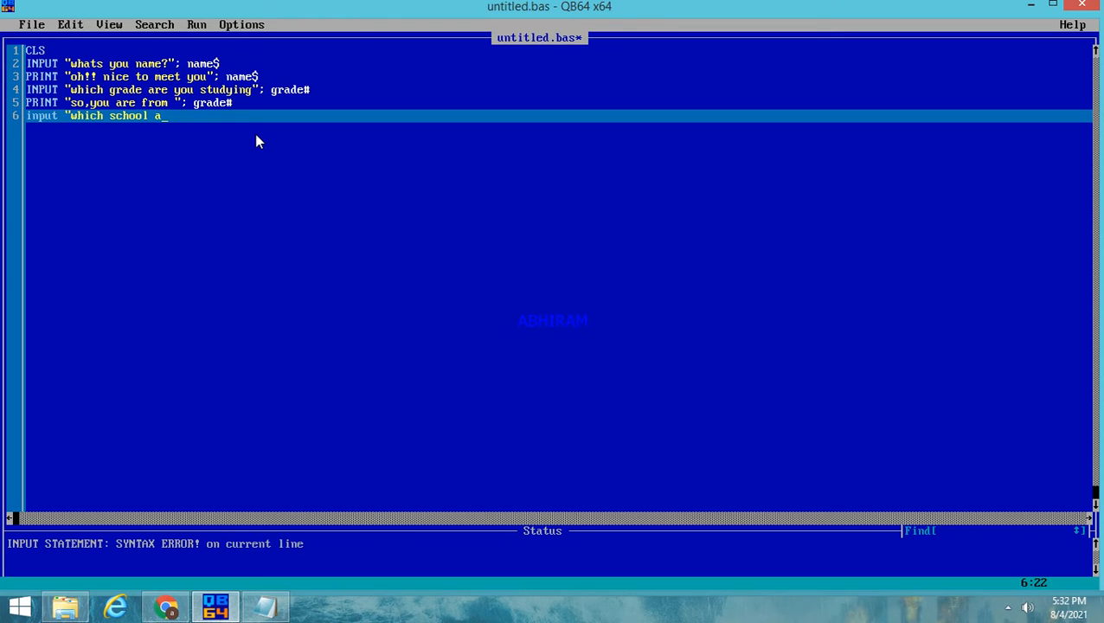
key("BackSpace")
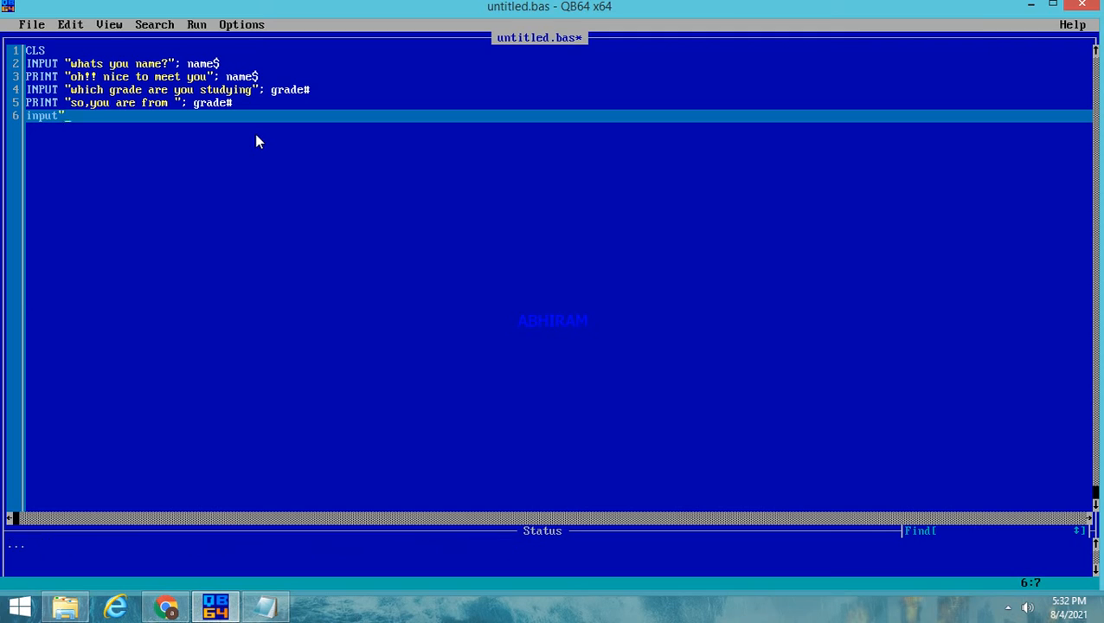
type("in which sc")
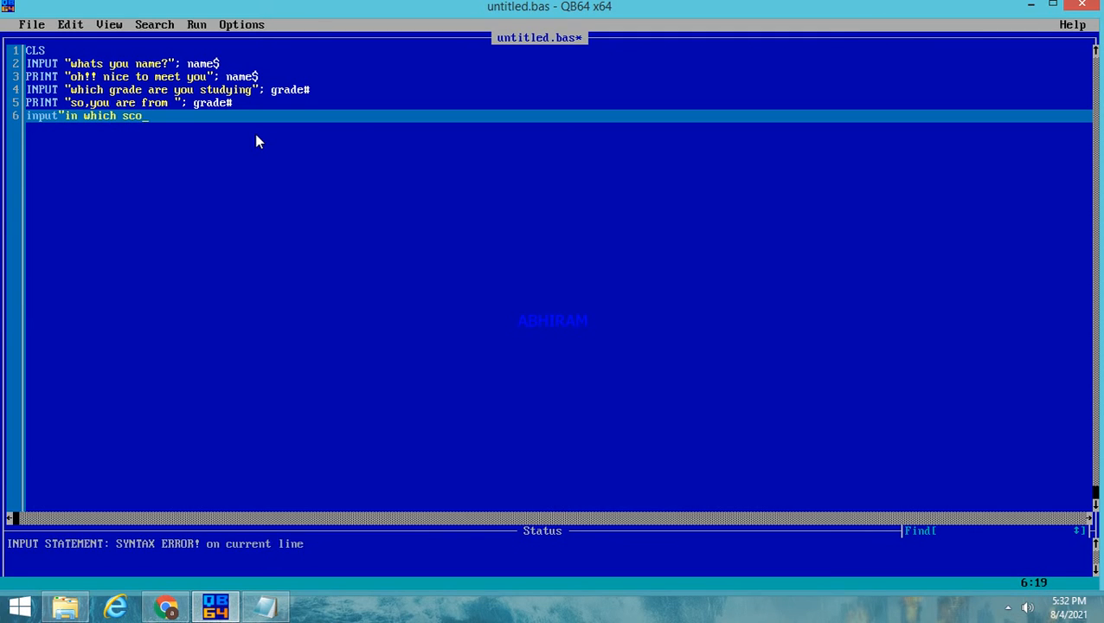
type("ol are you")
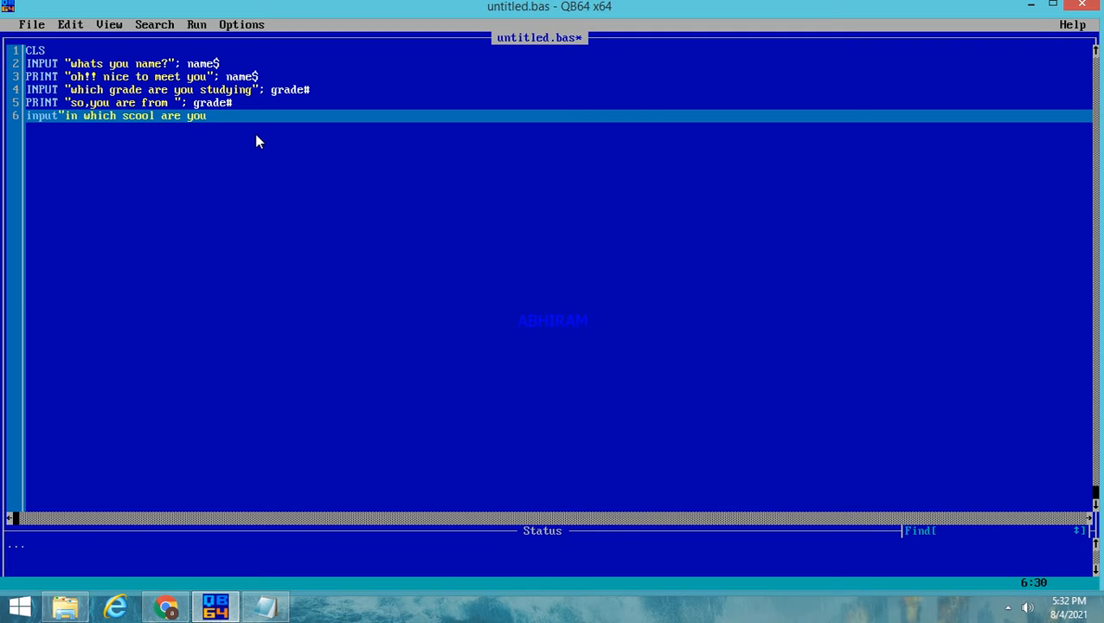
type("studying\"")
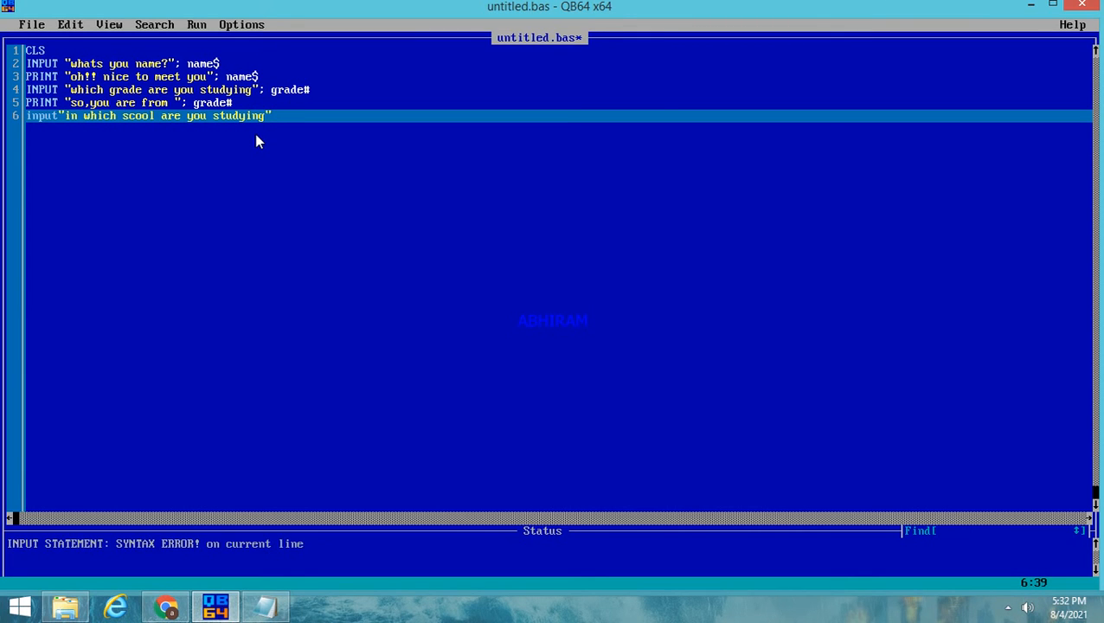
type("sch")
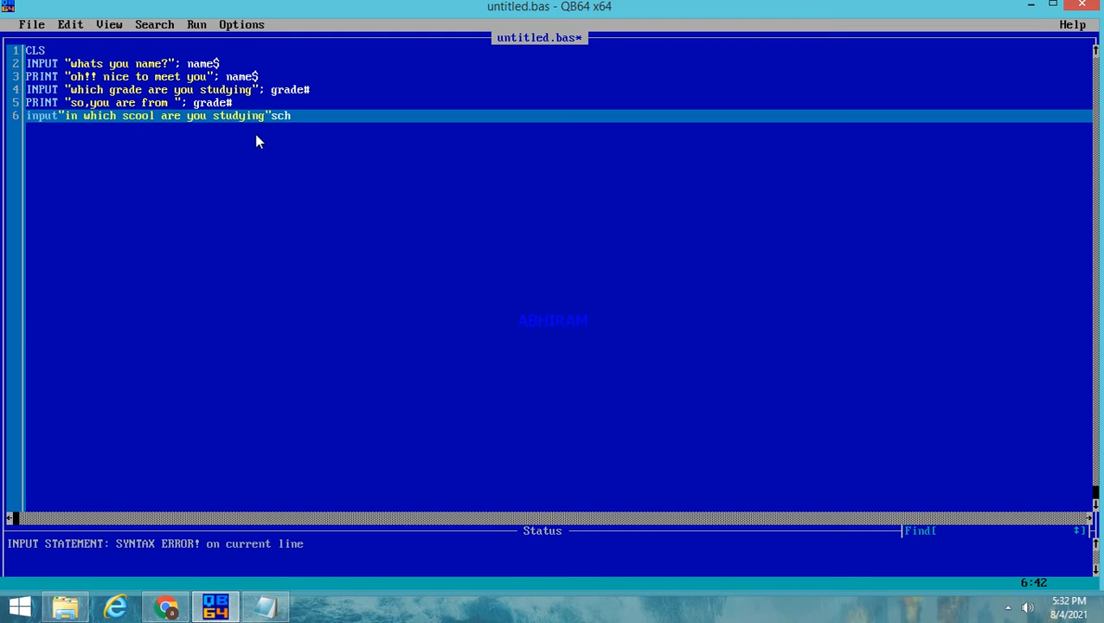
type("oo")
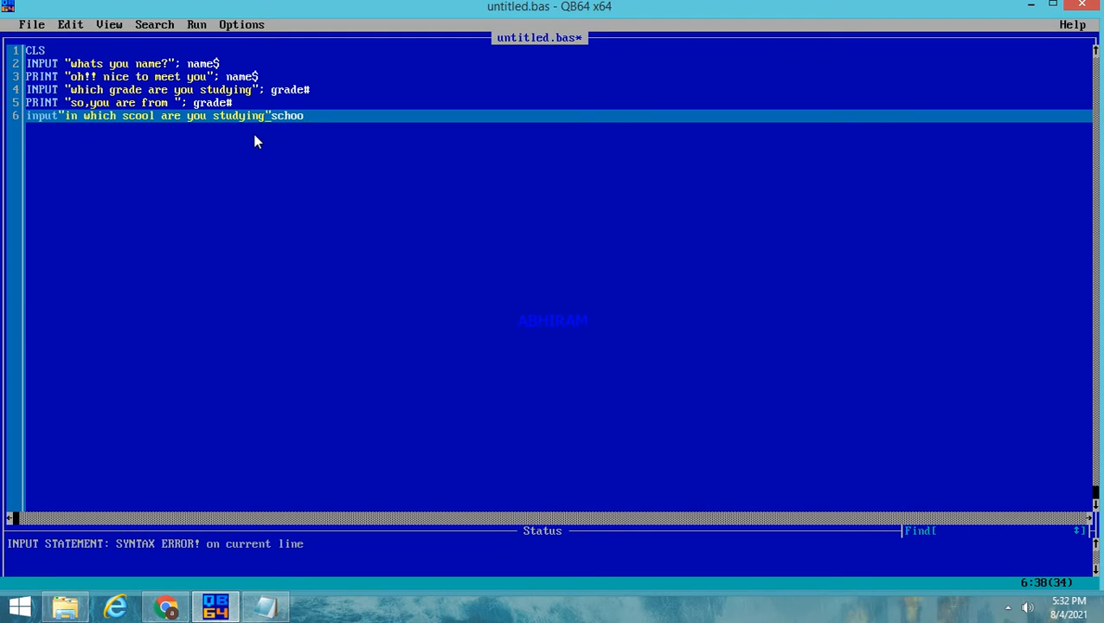
type(";")
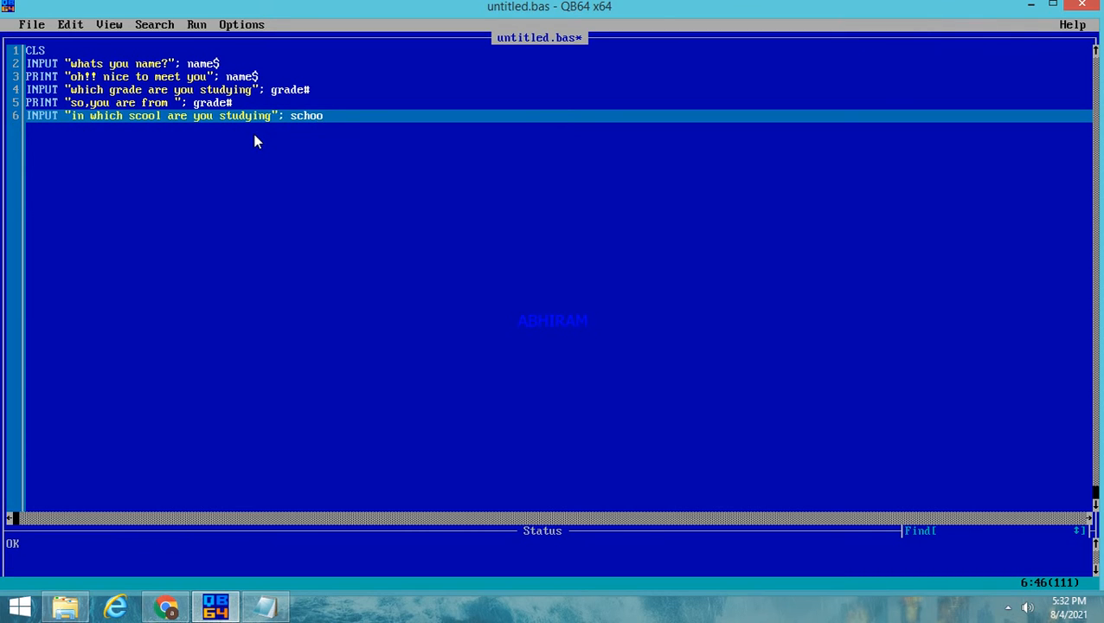
type("l")
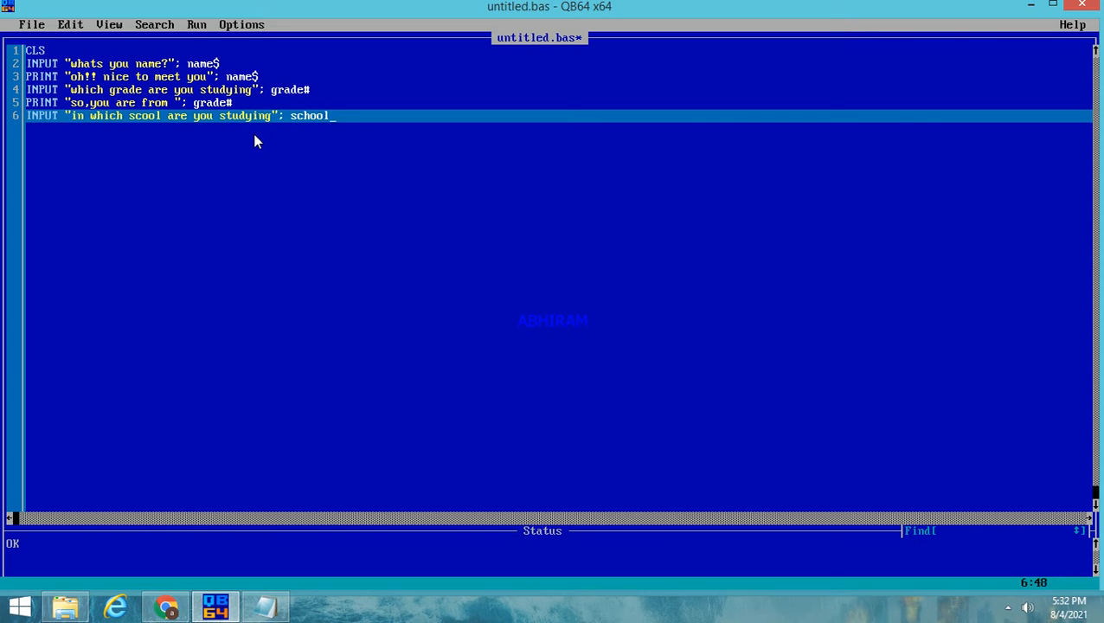
type("$")
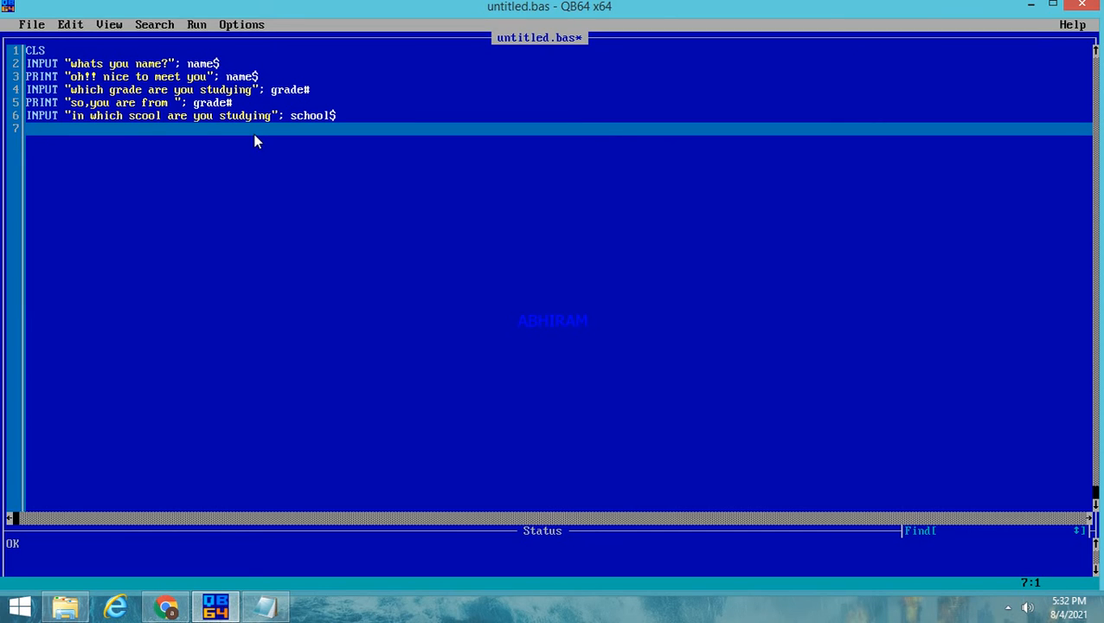
Write line 7 as PRINT "ok o,you are studying in "; school$
type("print \"")
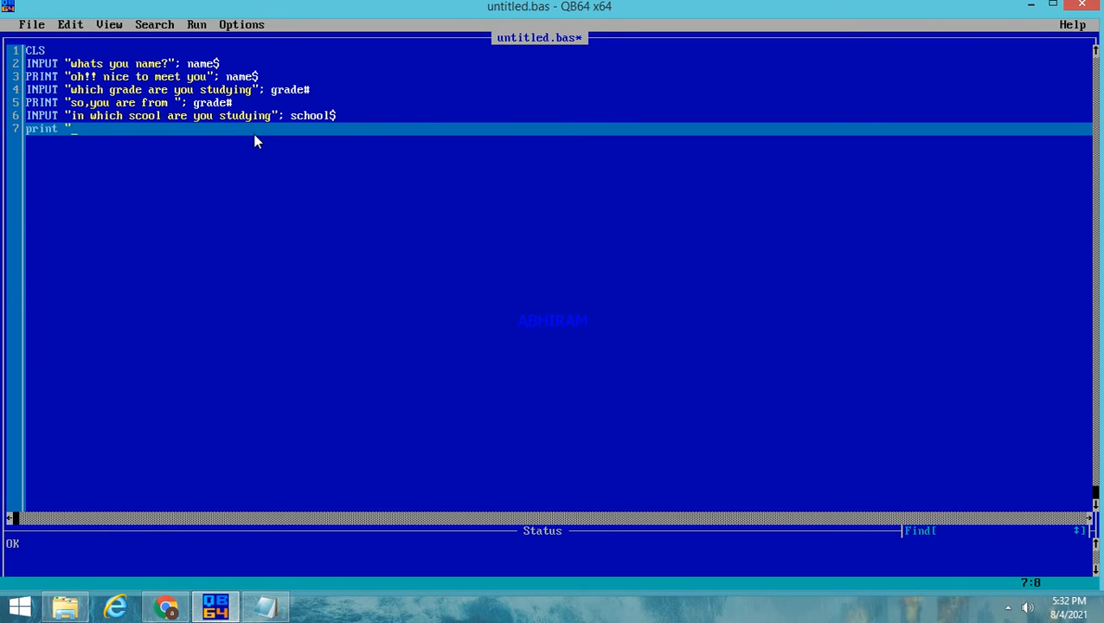
type("ok yo")
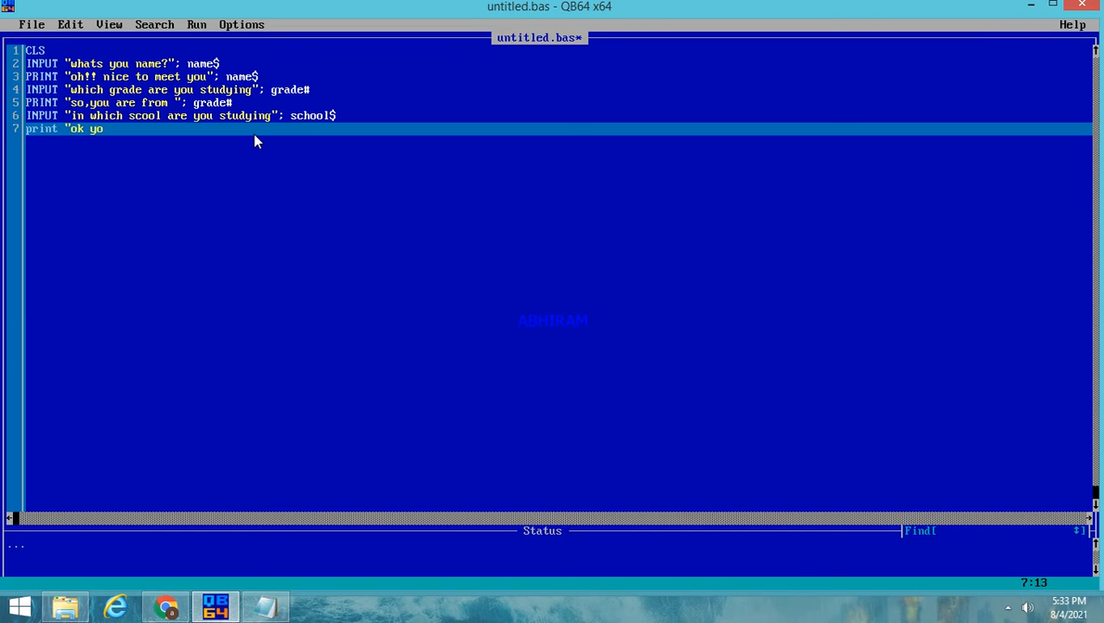
key("Backspace")
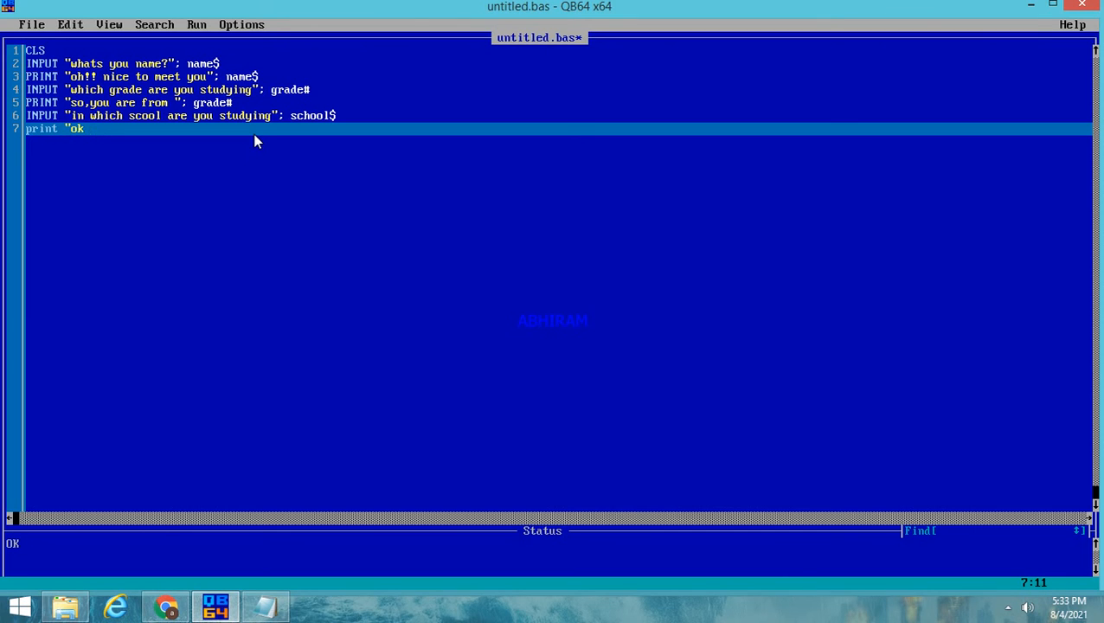
type("o")
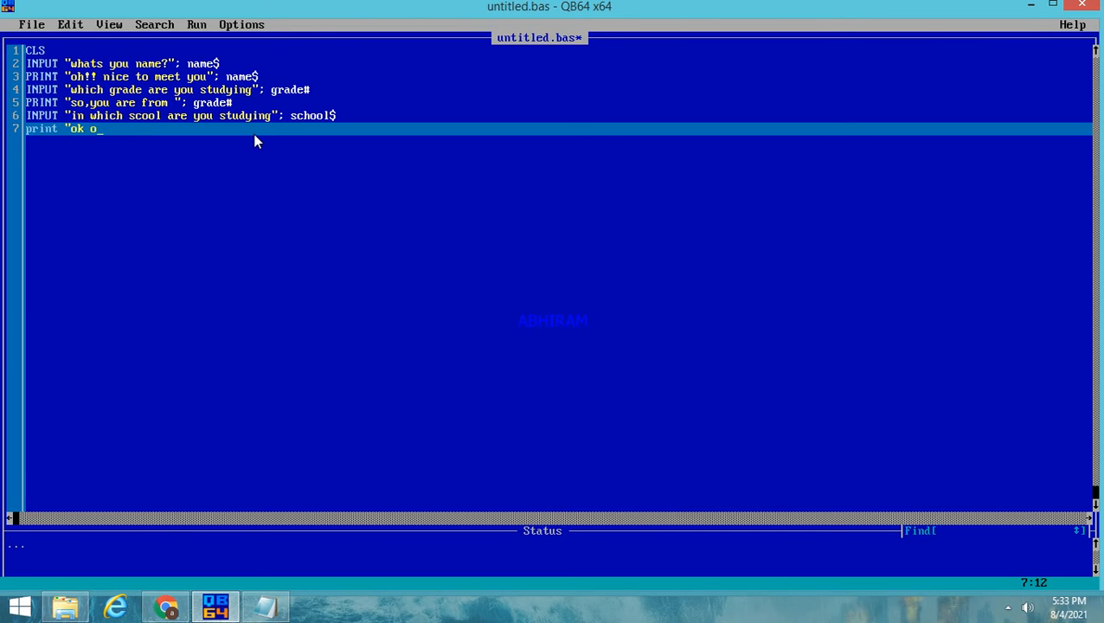
type(",you are studyi")
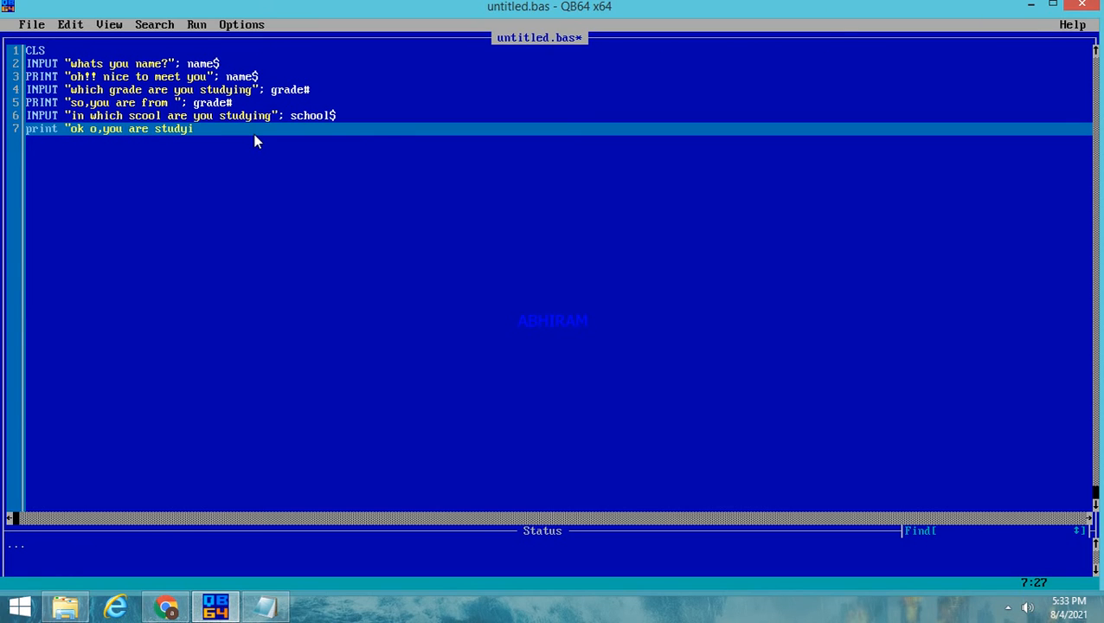
type("ng in \"")
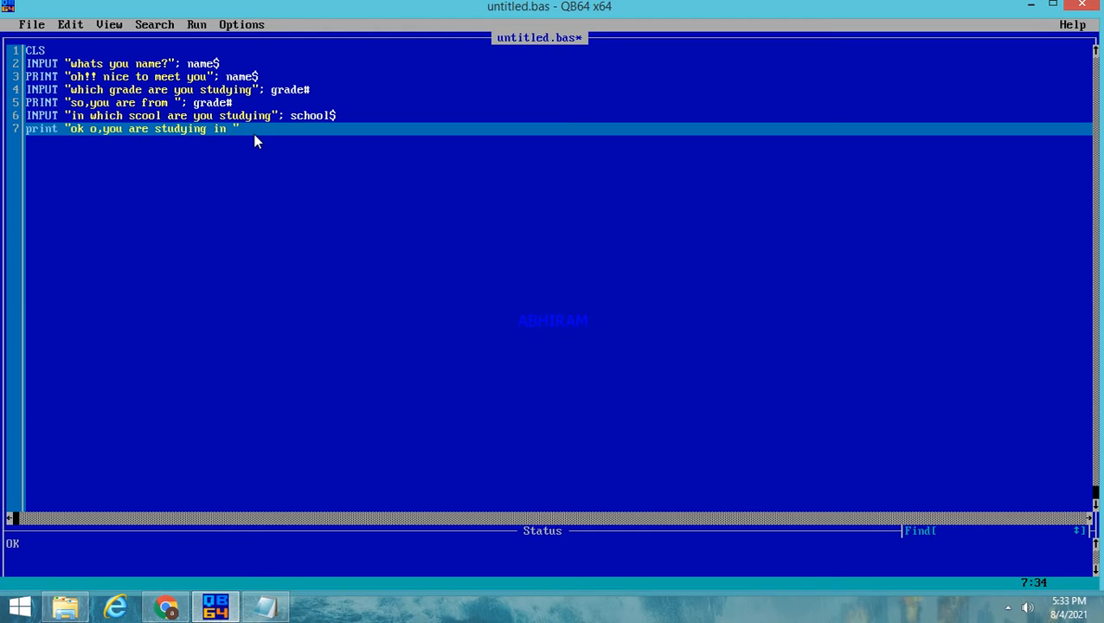
type("school")
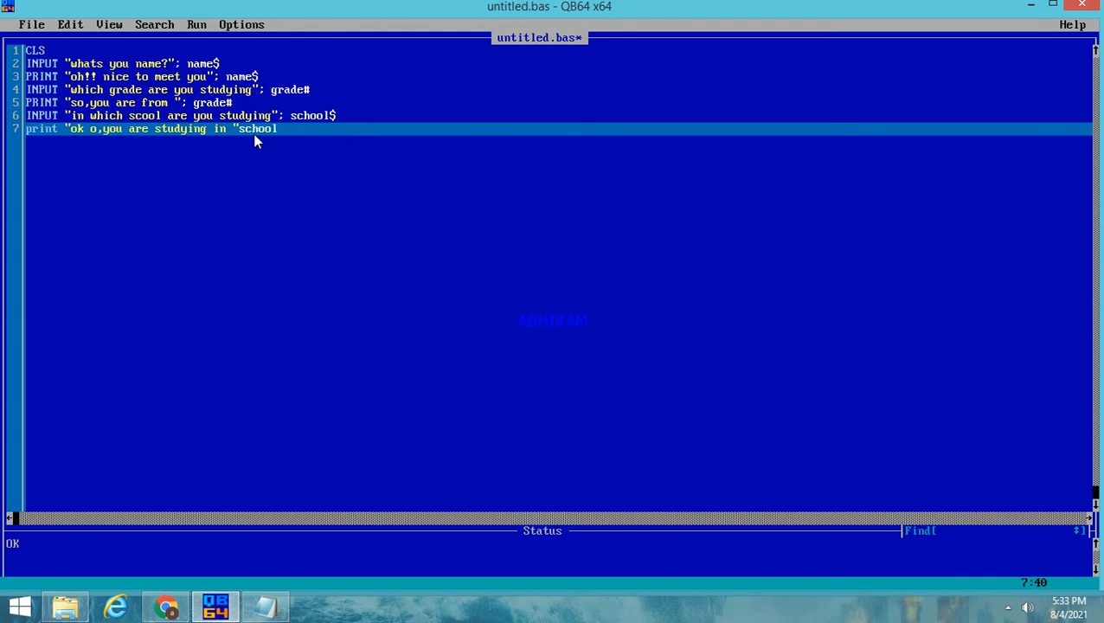
type("$")
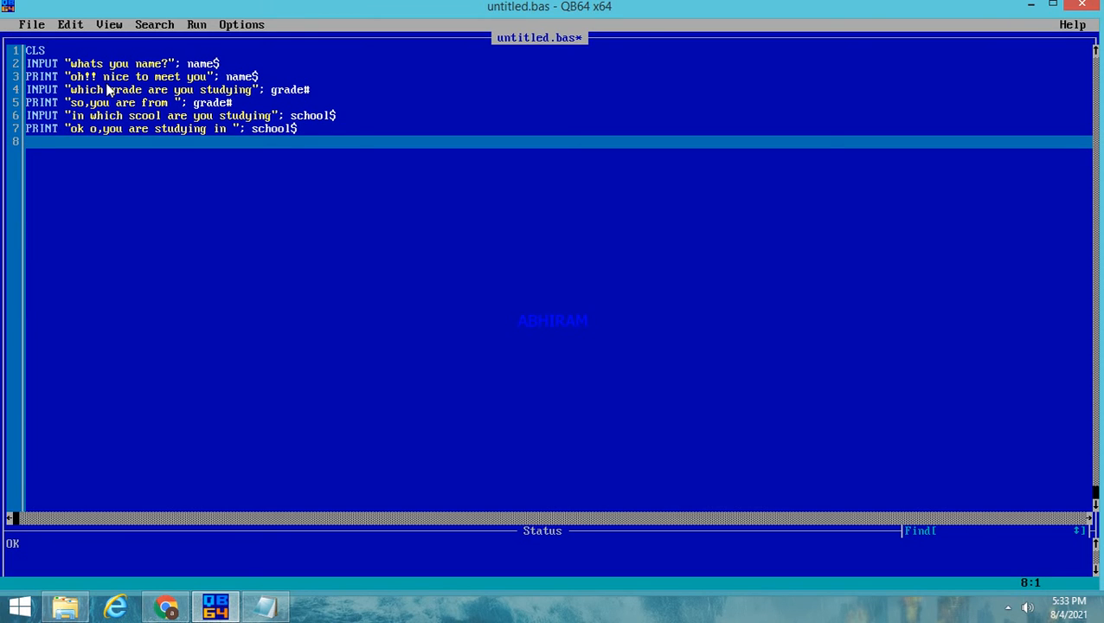
Add a blank PRINT, PRINT "ok,bye please dont forgot to subscribe", and END
type("p")
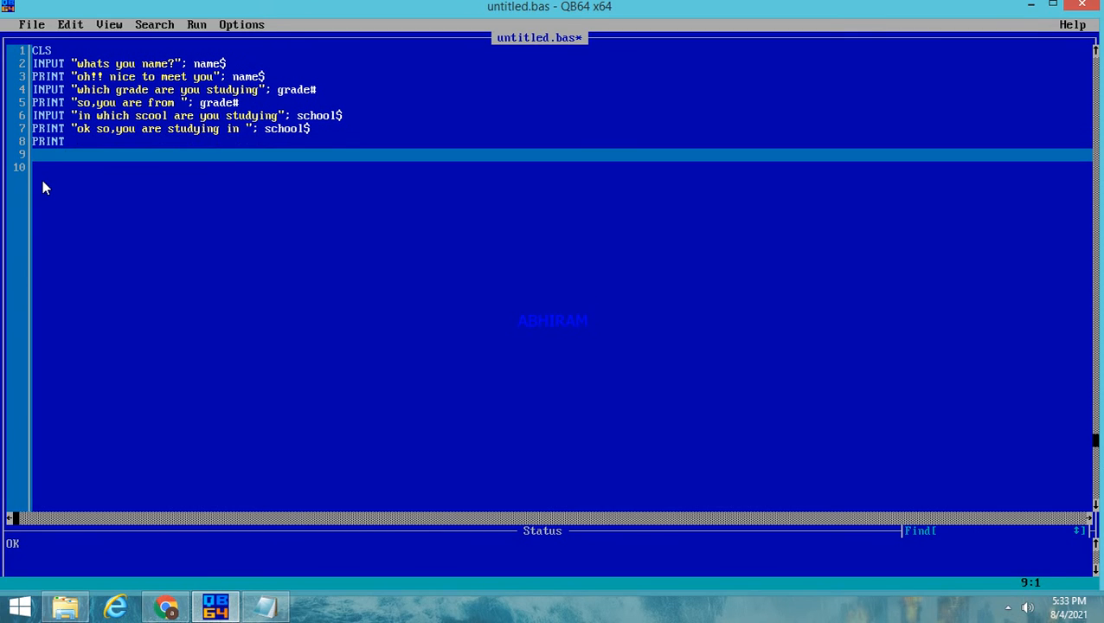
type("p")
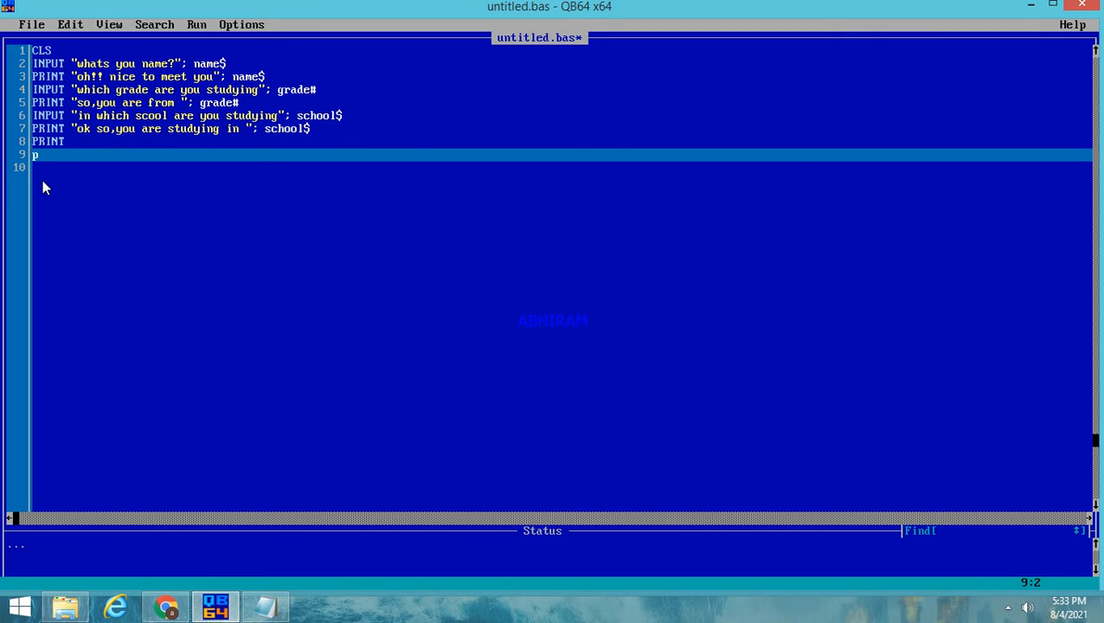
type("rint")
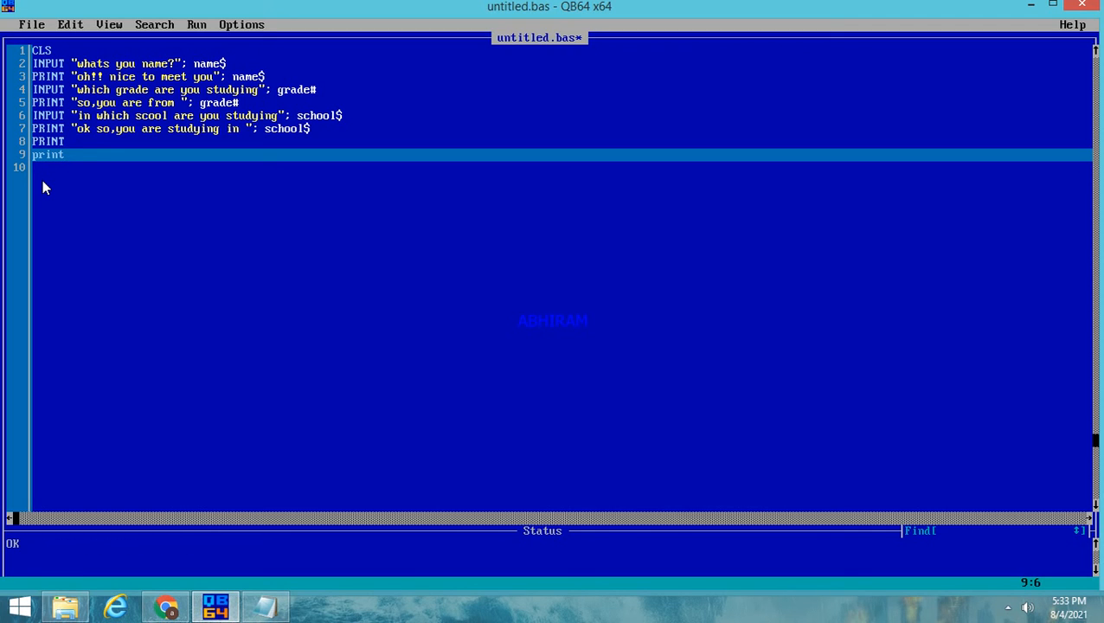
type("\"ok,")
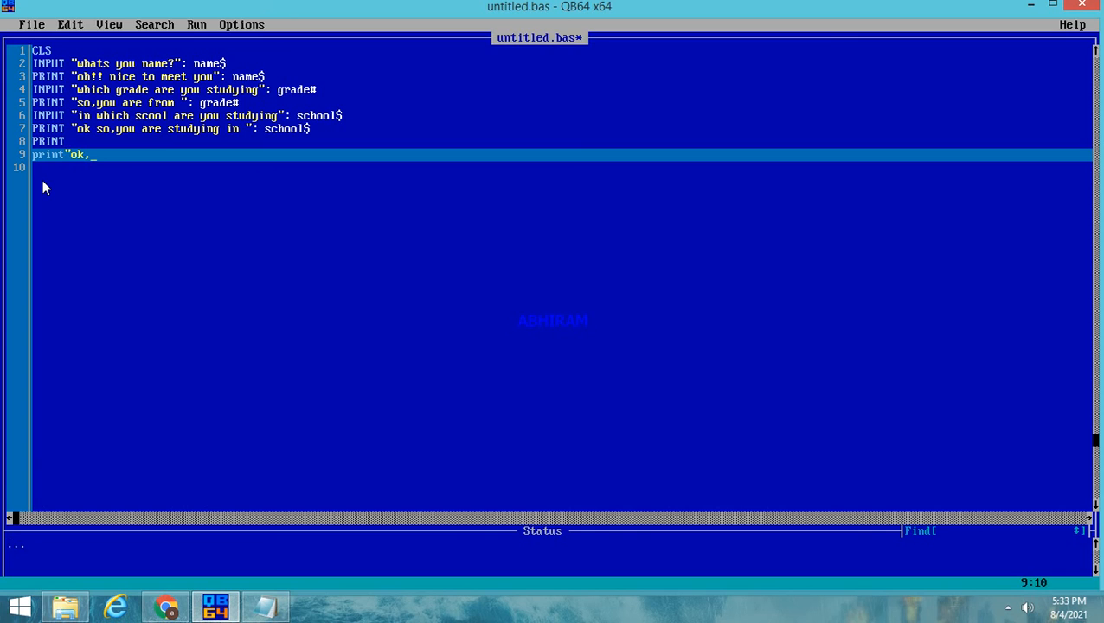
type("bye please dont forgot to subscri")
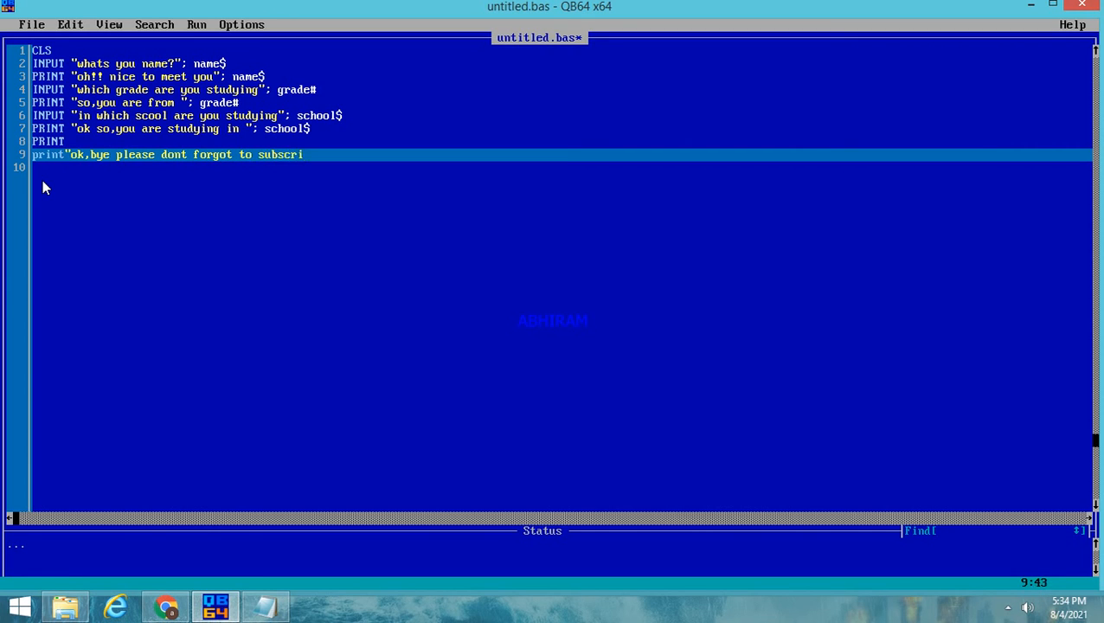
type("be")
left_click(562, 167)
type("END")
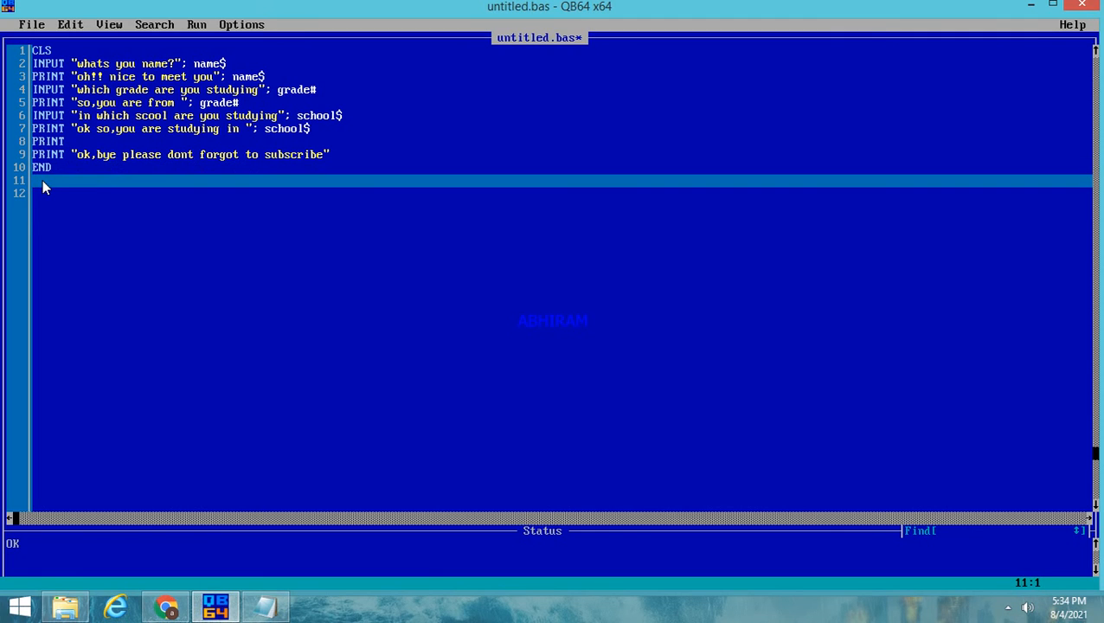
mouse_move(68, 173)
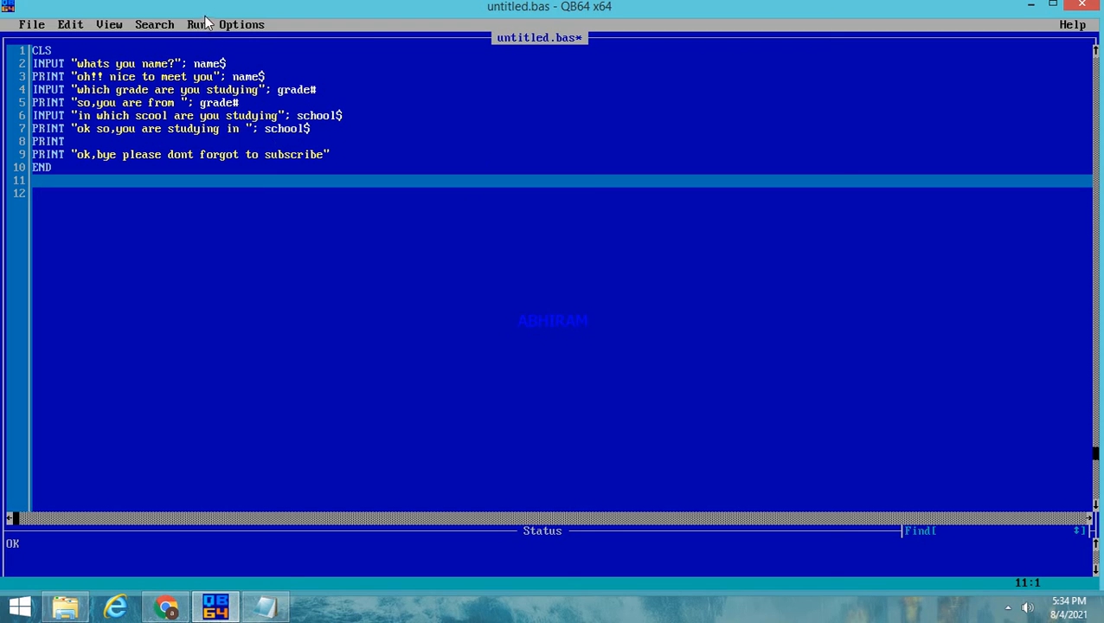
Open the Run menu to start the finished program
left_click(154, 24)
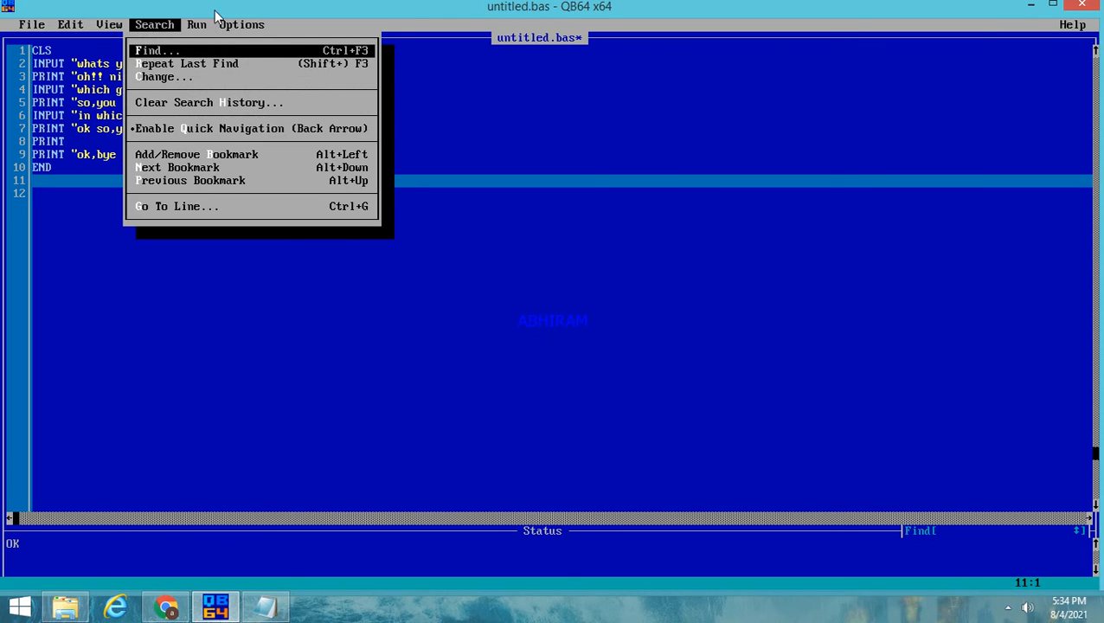
left_click(196, 24)
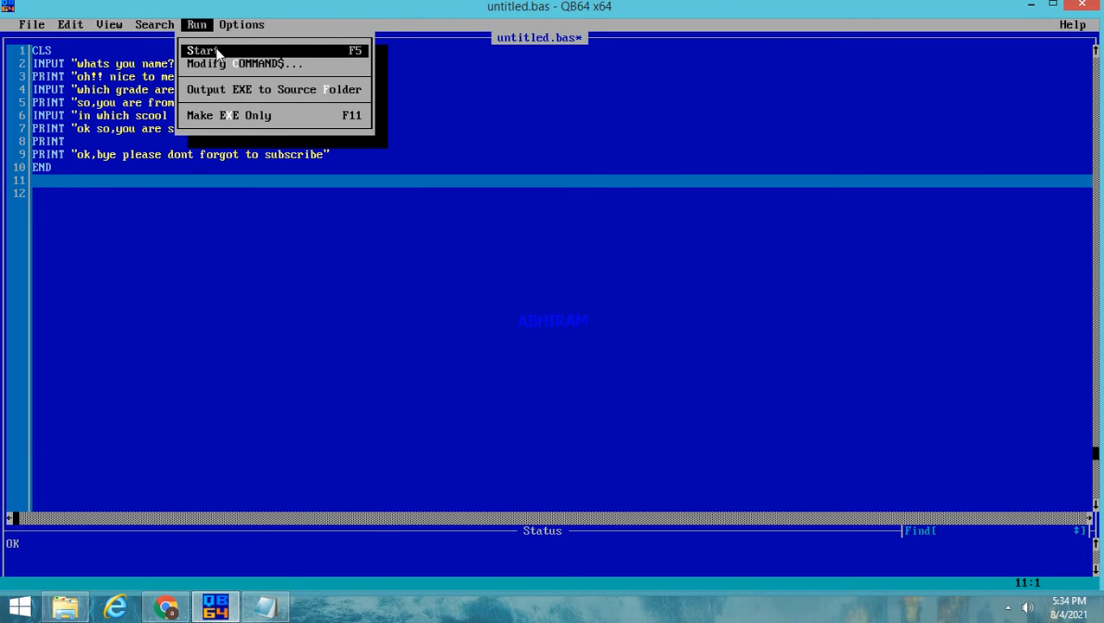
mouse_move(242, 63)
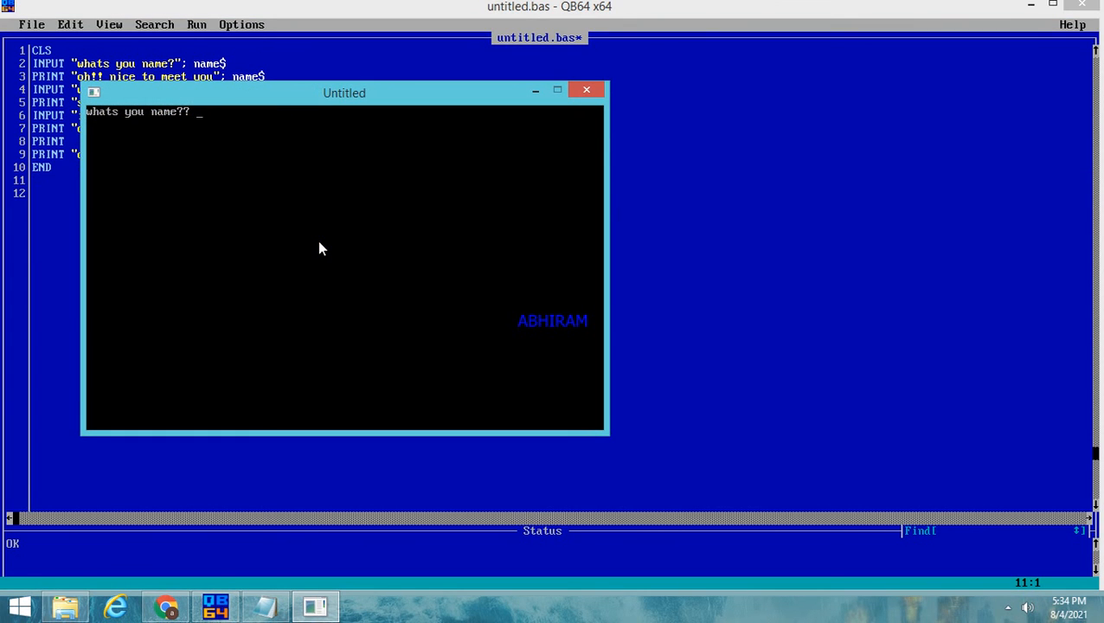
Answer with name 'abhiram', grade 8 and school 'bhashyam', then close the output window
type("abhir")
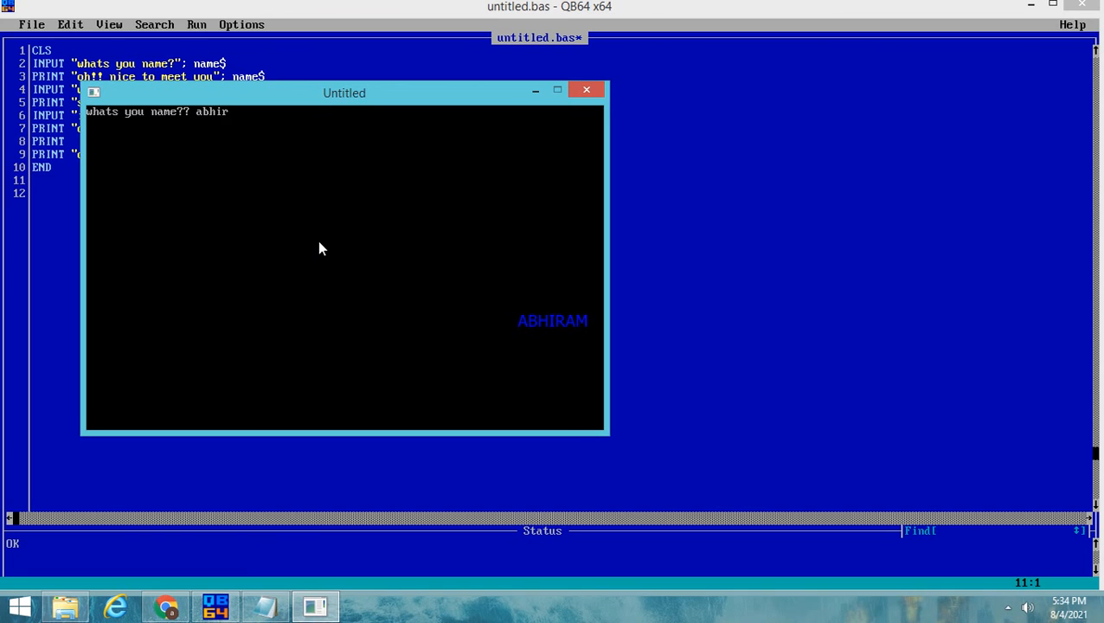
type("am k")
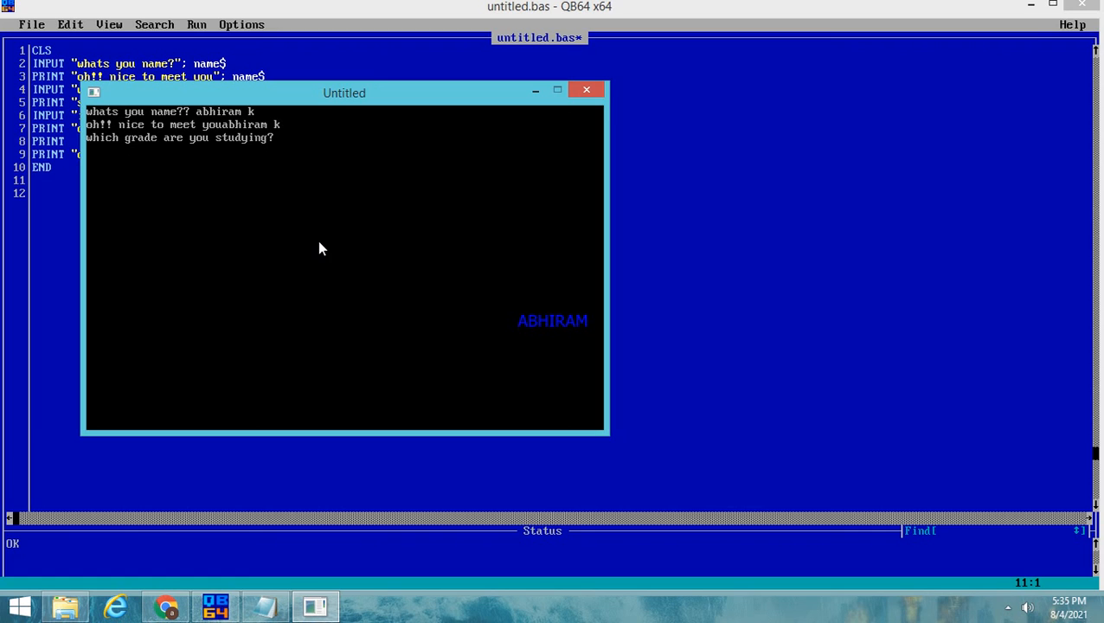
type("8")
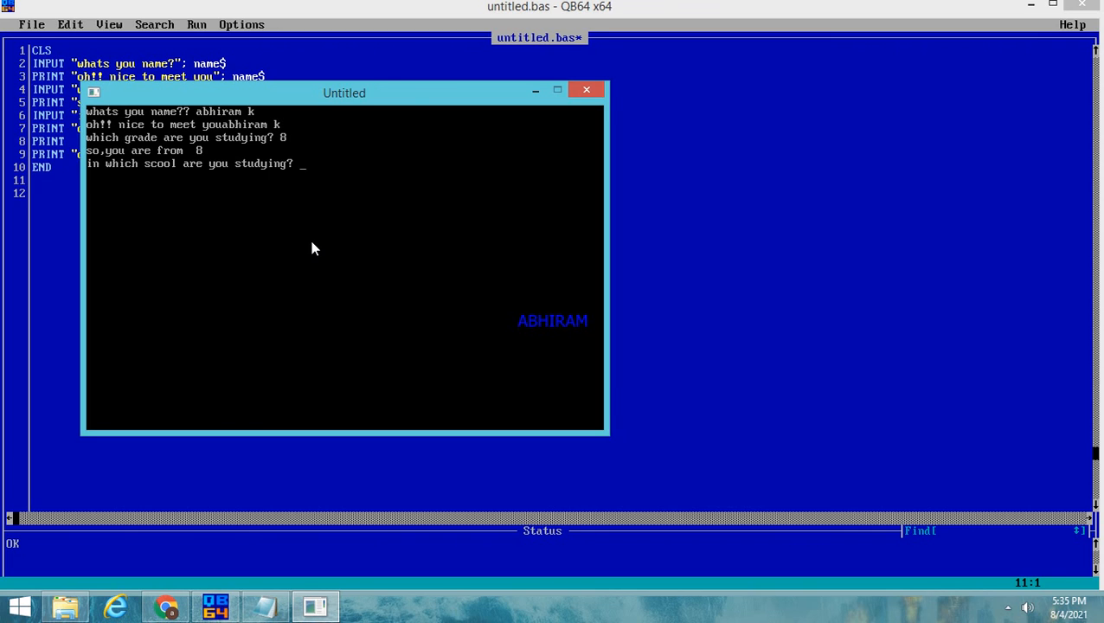
mouse_move(197, 152)
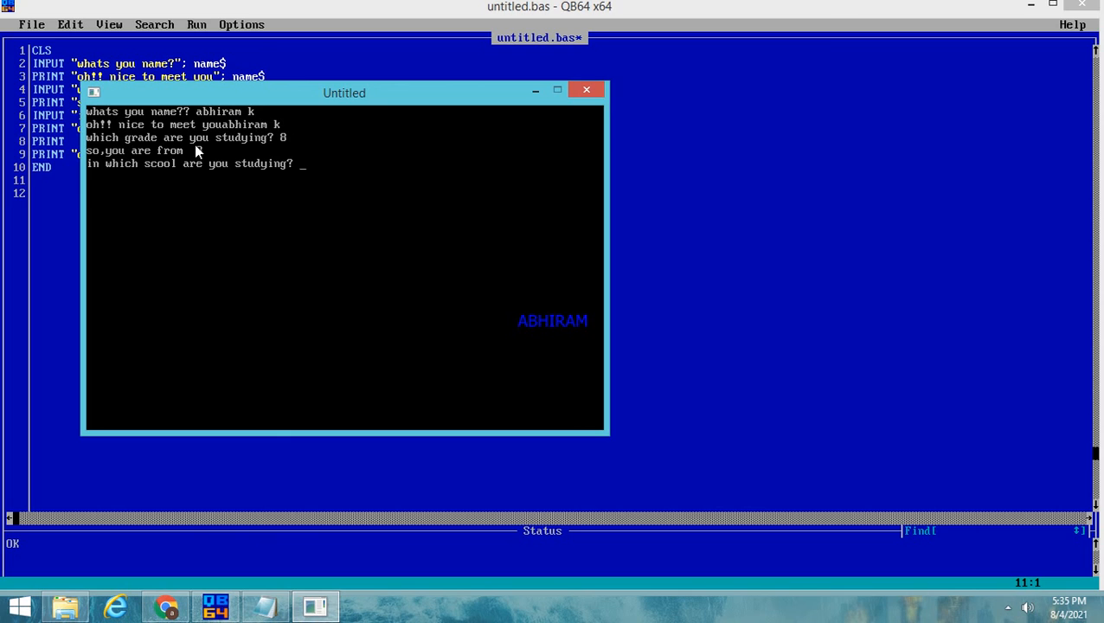
type("bha")
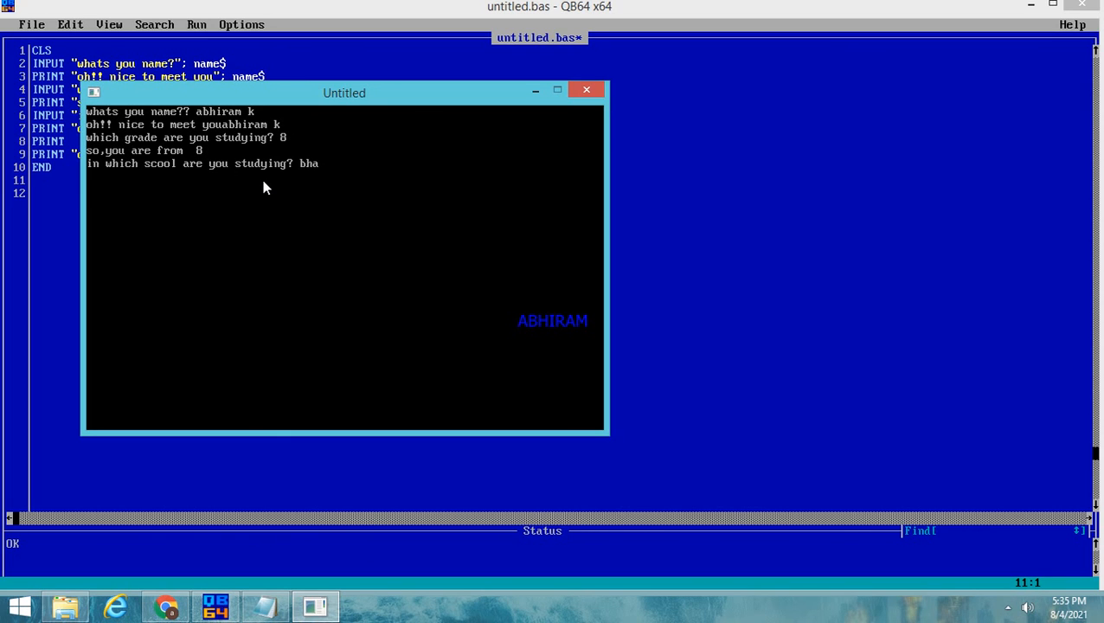
type("shyam")
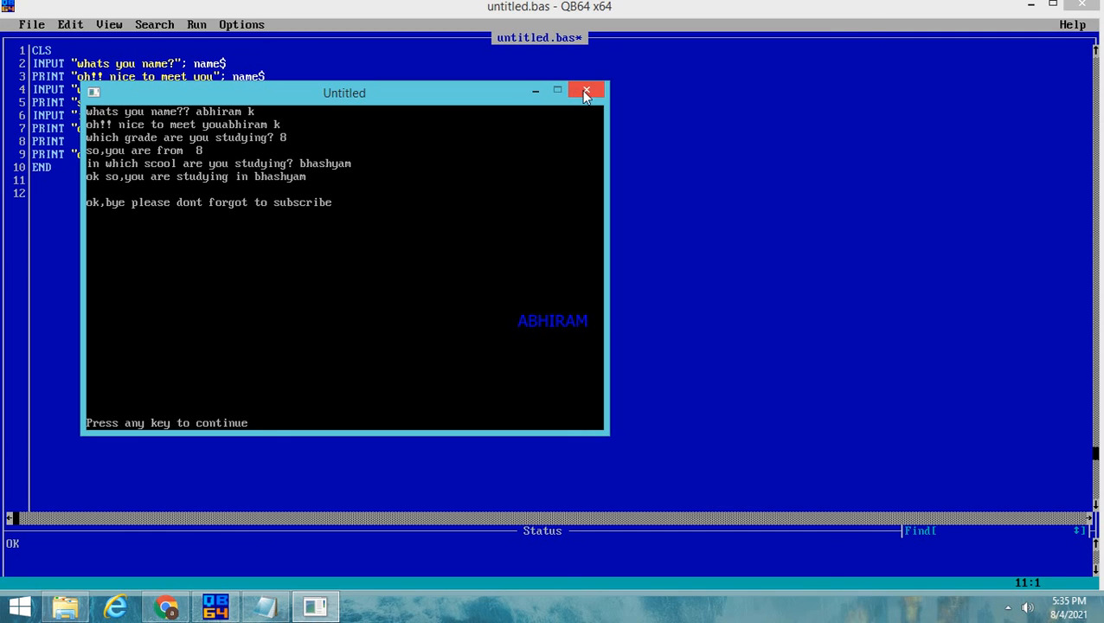
left_click(585, 92)
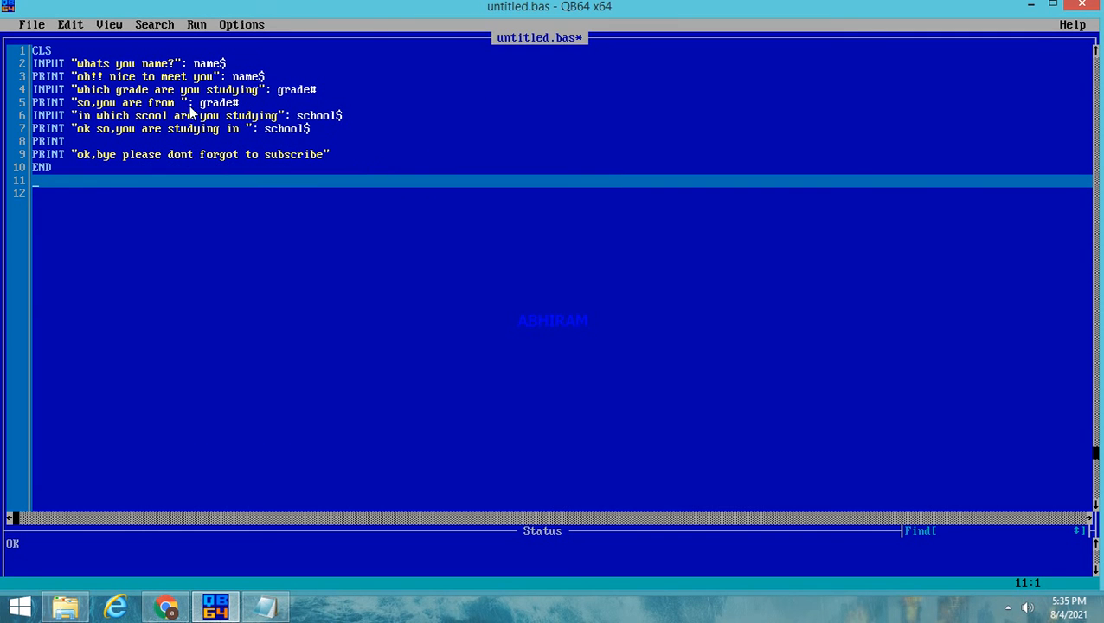
mouse_move(217, 84)
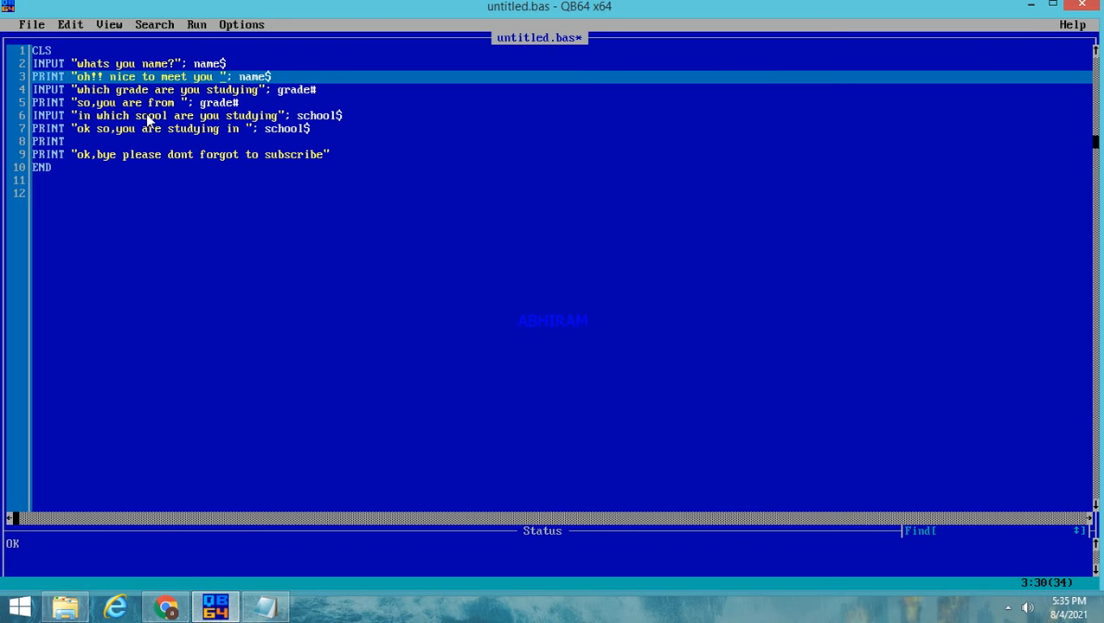
mouse_move(218, 132)
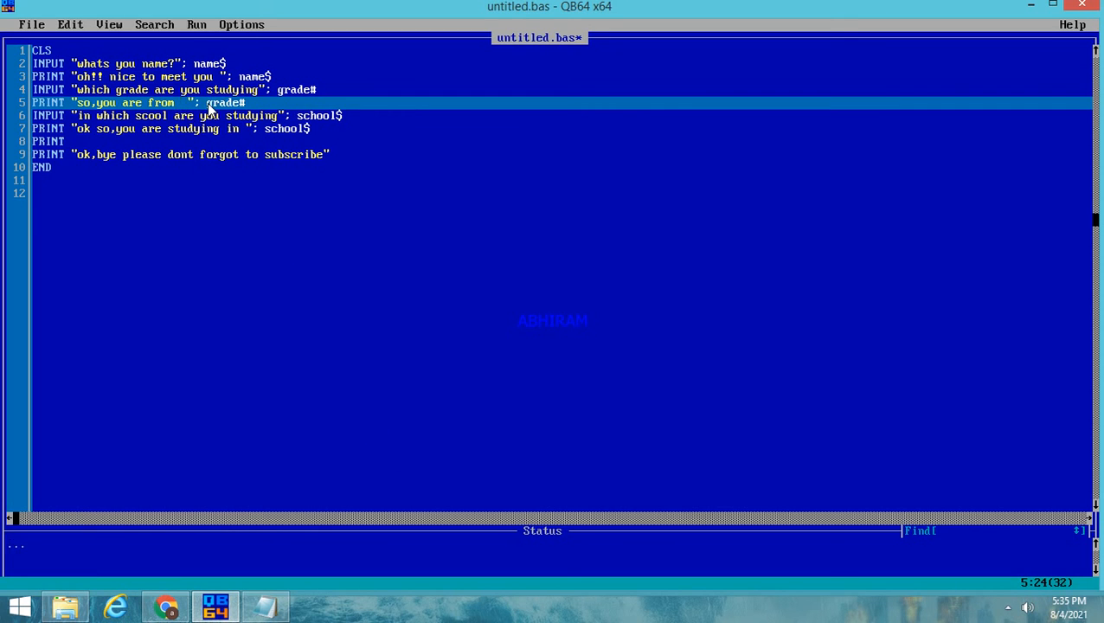
Insert 'grade' after 'from' so line five reads "so,you are from grade"
type("grade")
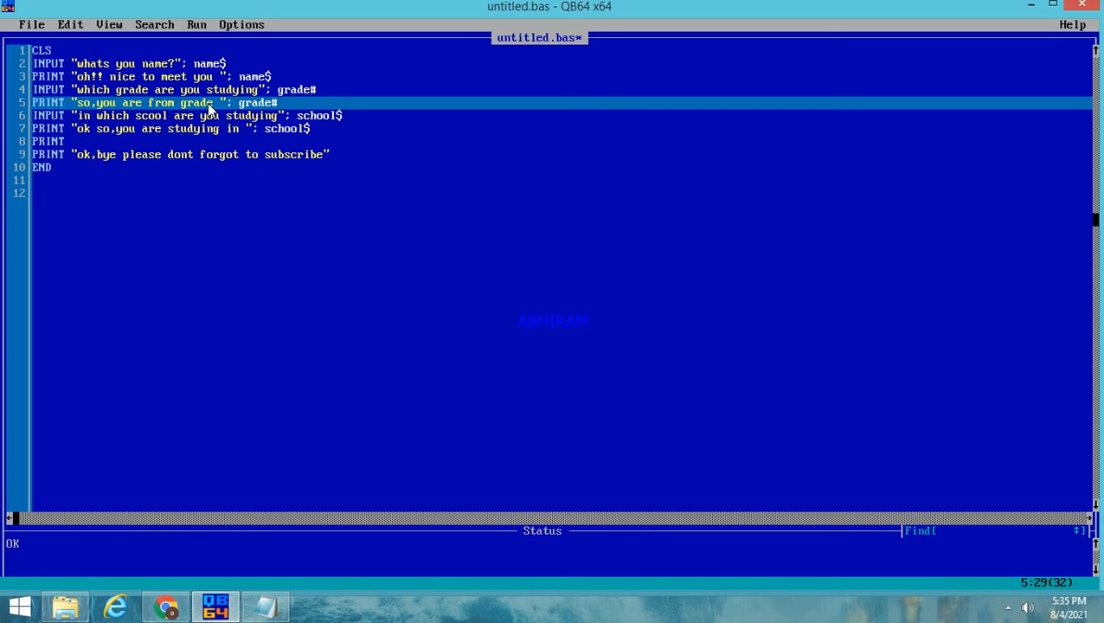
mouse_move(29, 16)
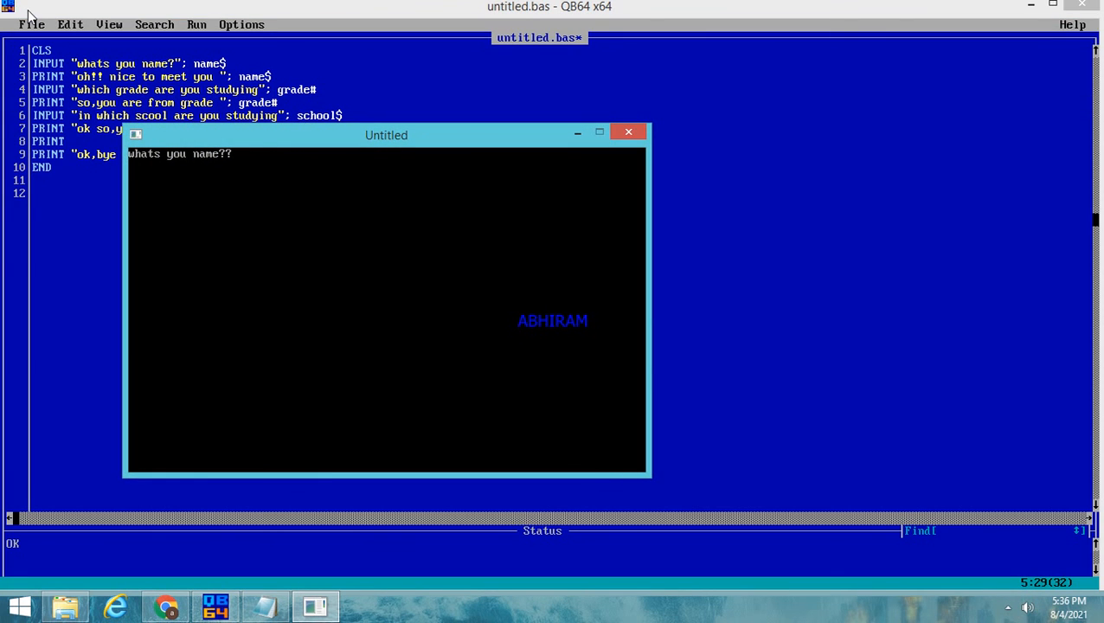
type("abhi")
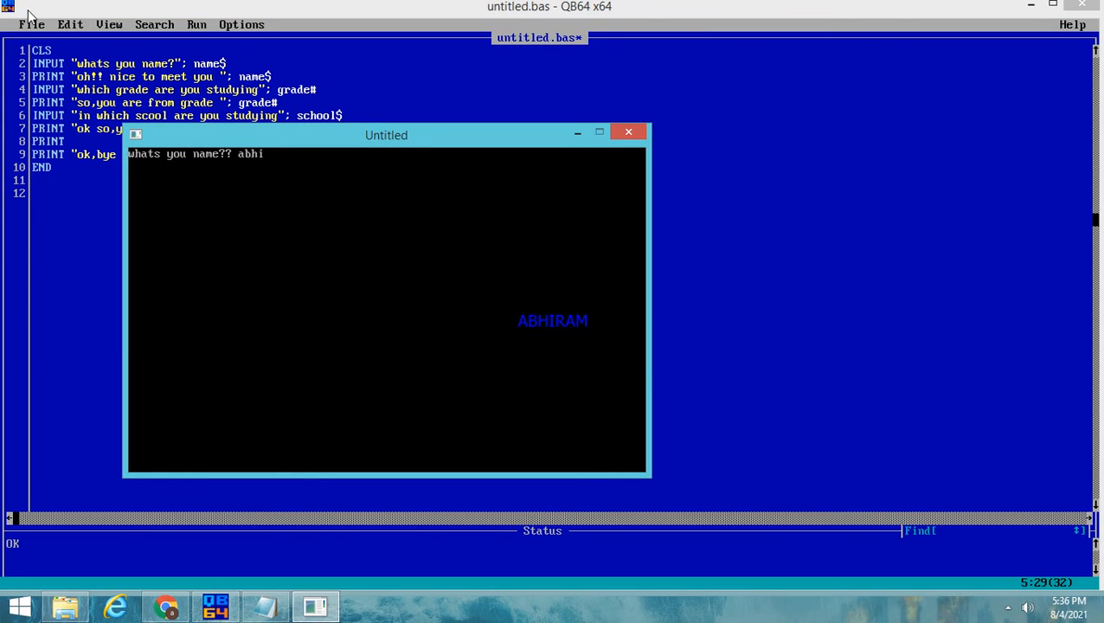
type("ram k")
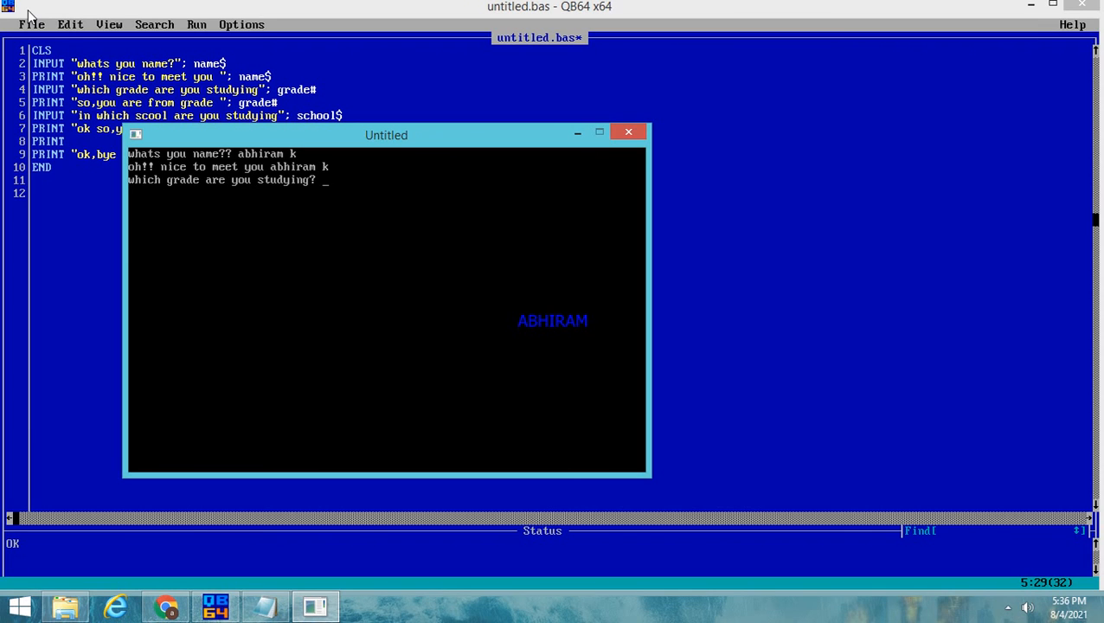
mouse_move(274, 197)
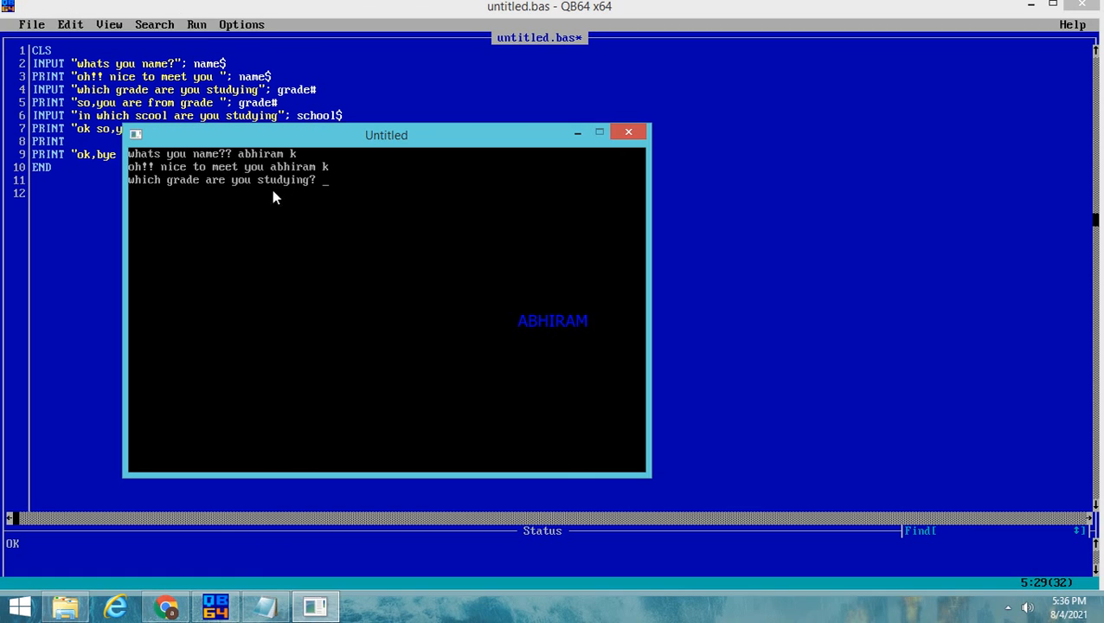
mouse_move(79, 221)
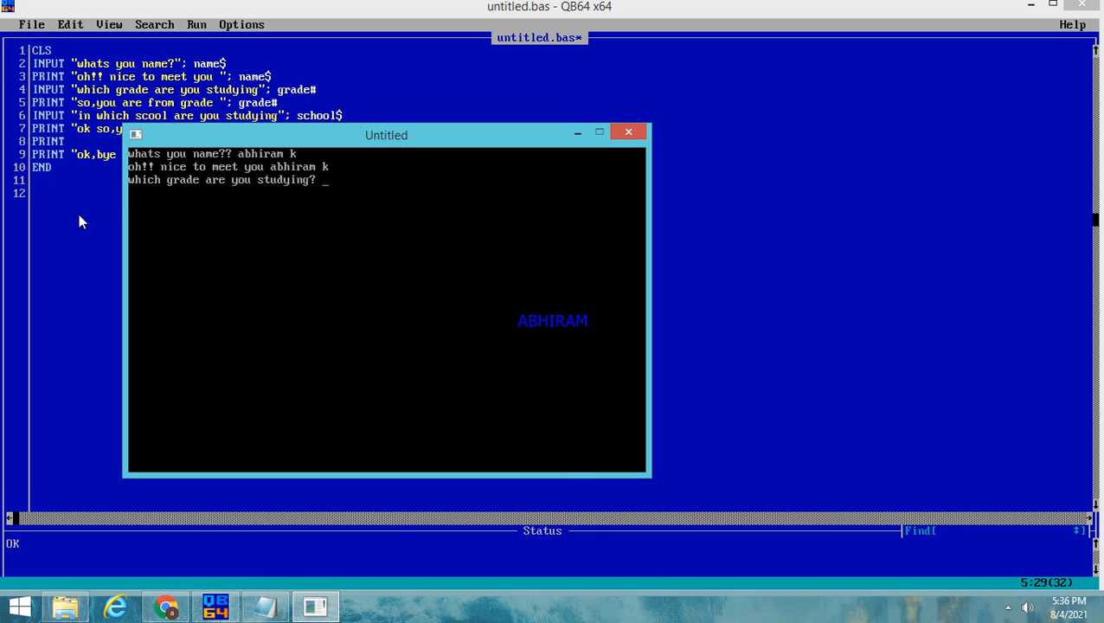
type("8")
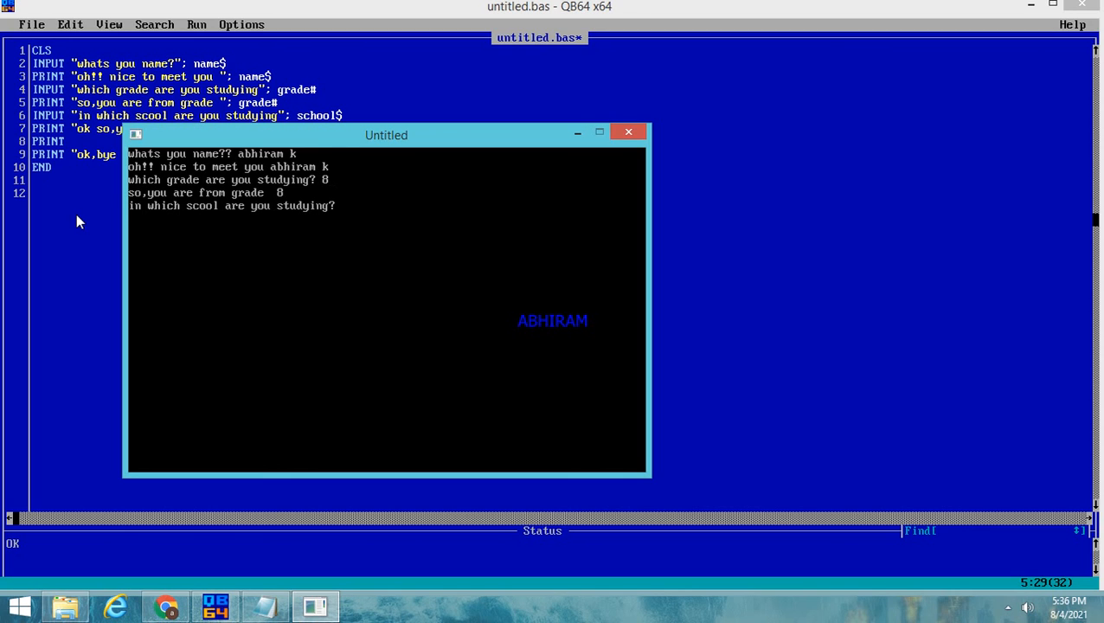
mouse_move(253, 243)
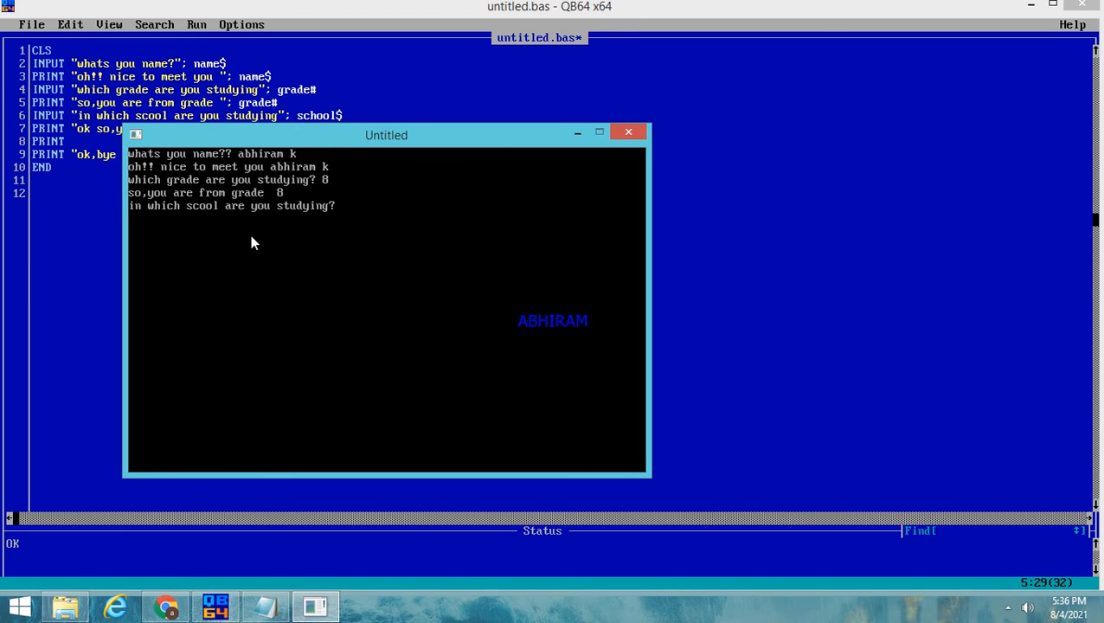
type("b")
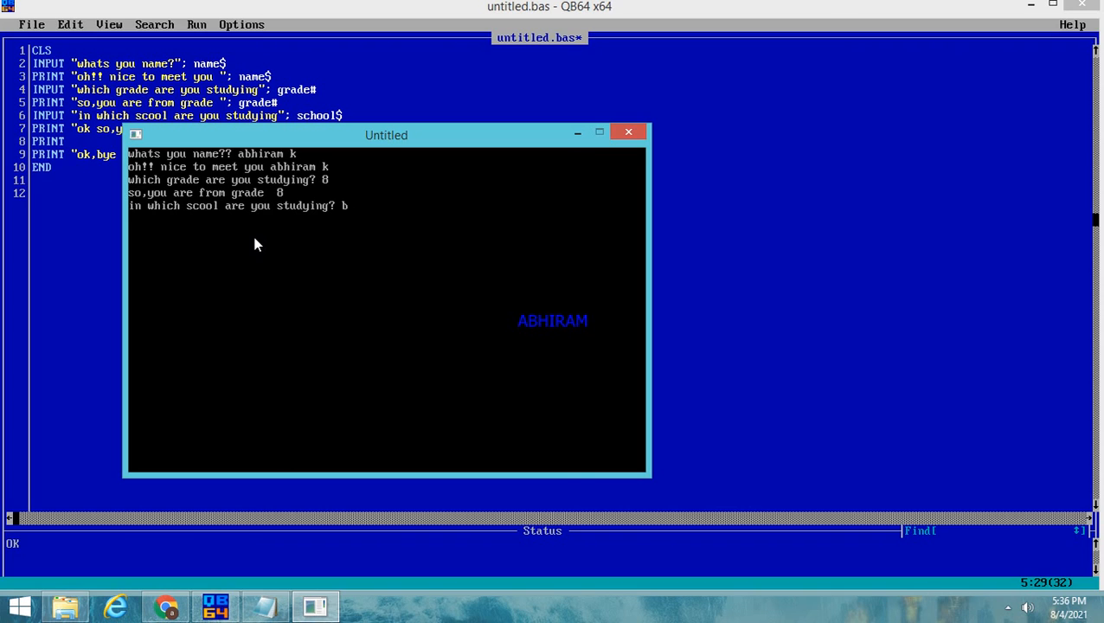
type("hashy")
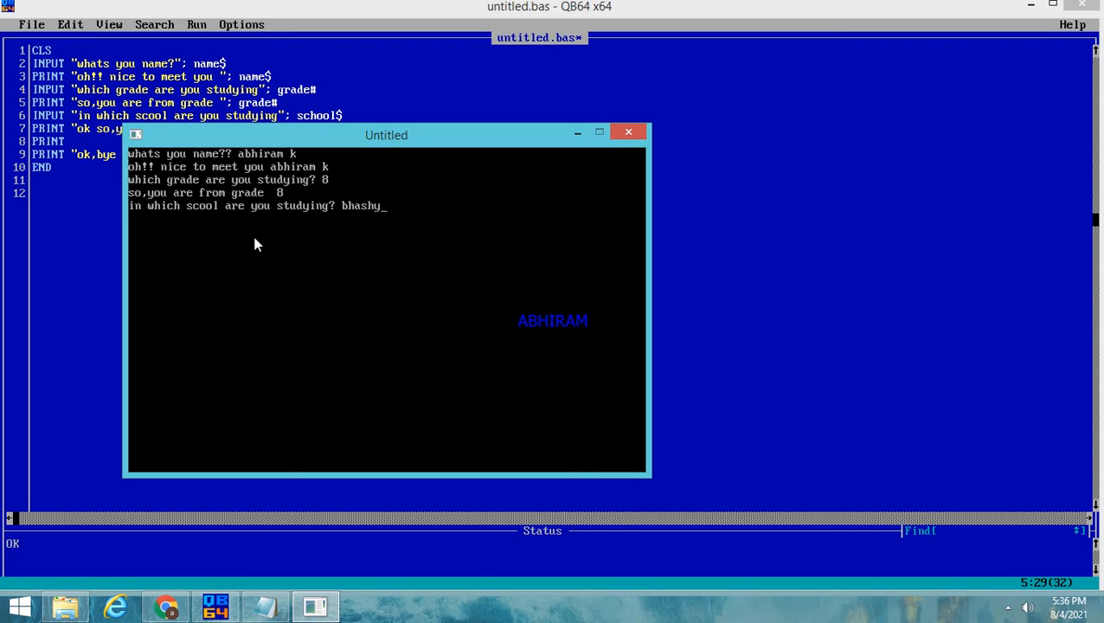
type("am school")
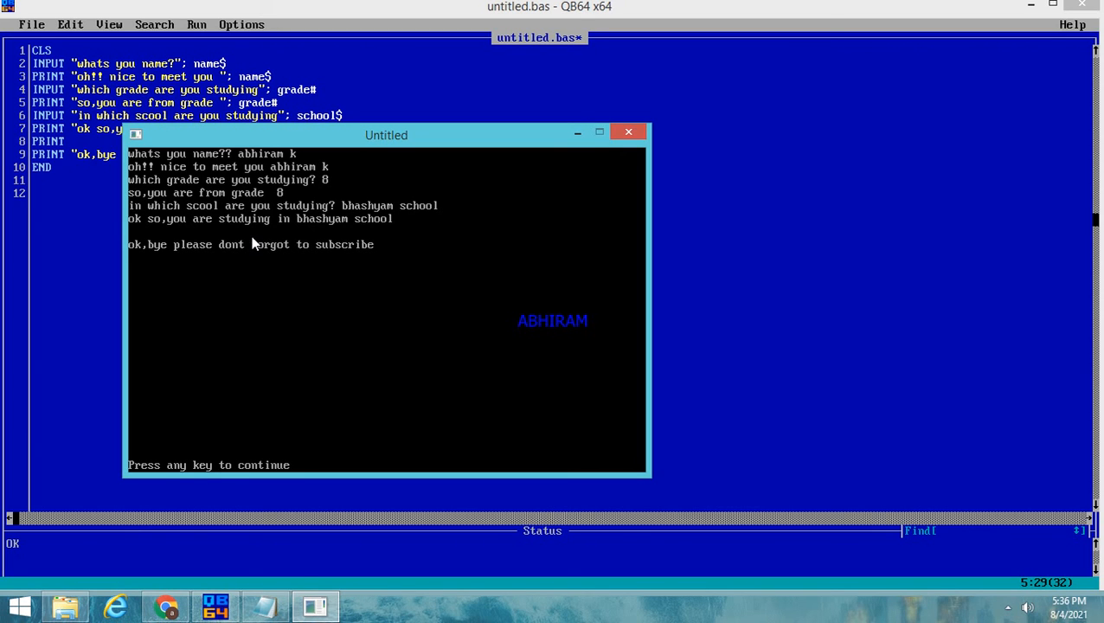
mouse_move(115, 217)
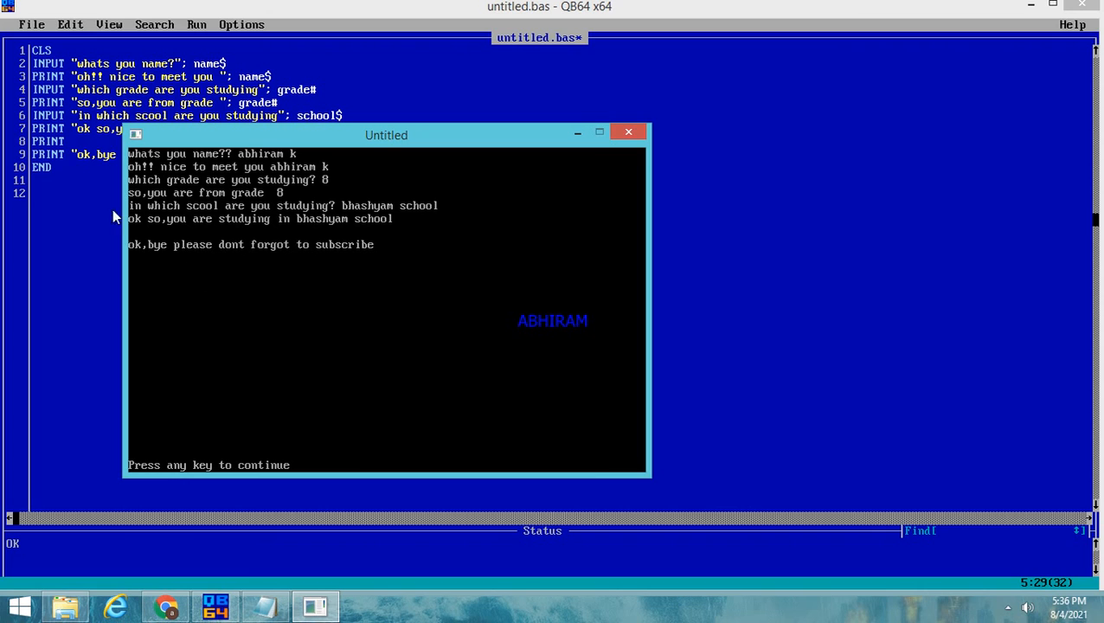
mouse_move(286, 340)
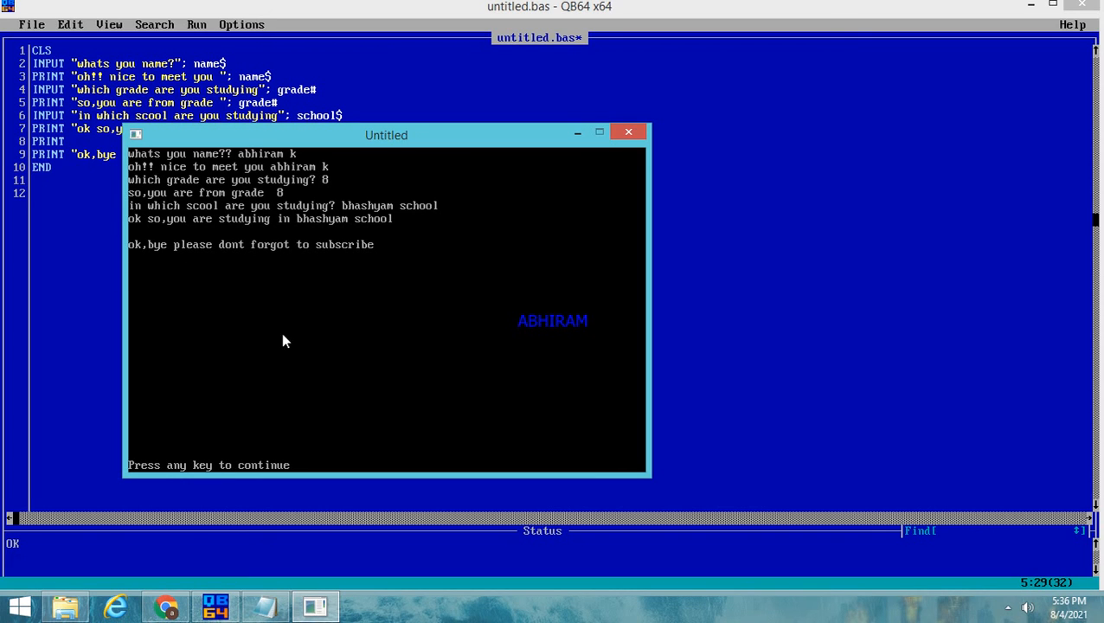
mouse_move(263, 445)
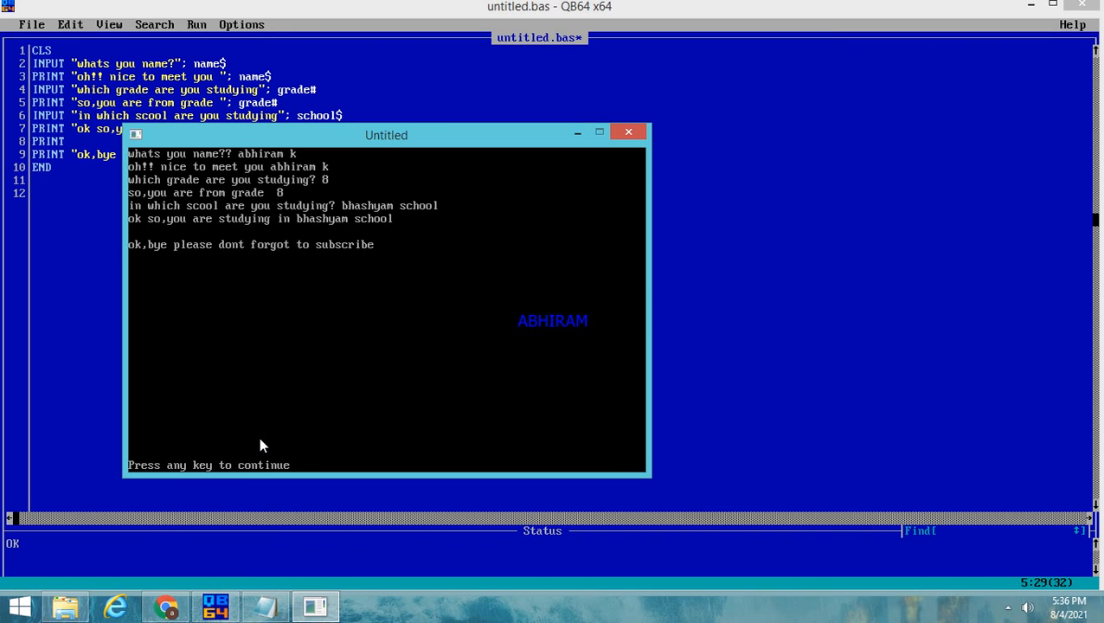
mouse_move(275, 428)
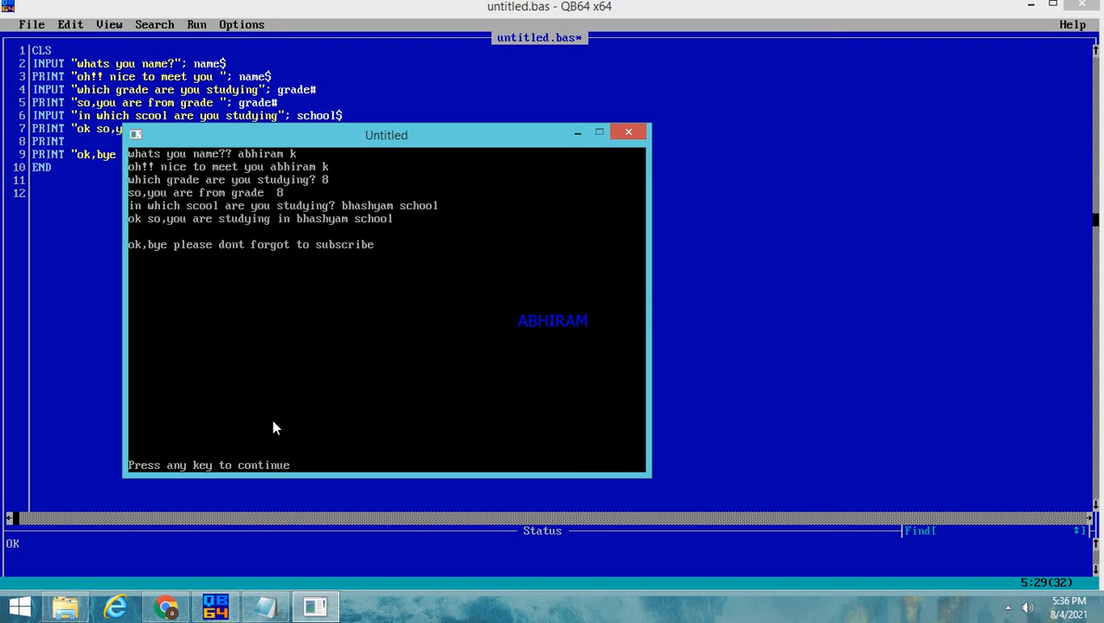